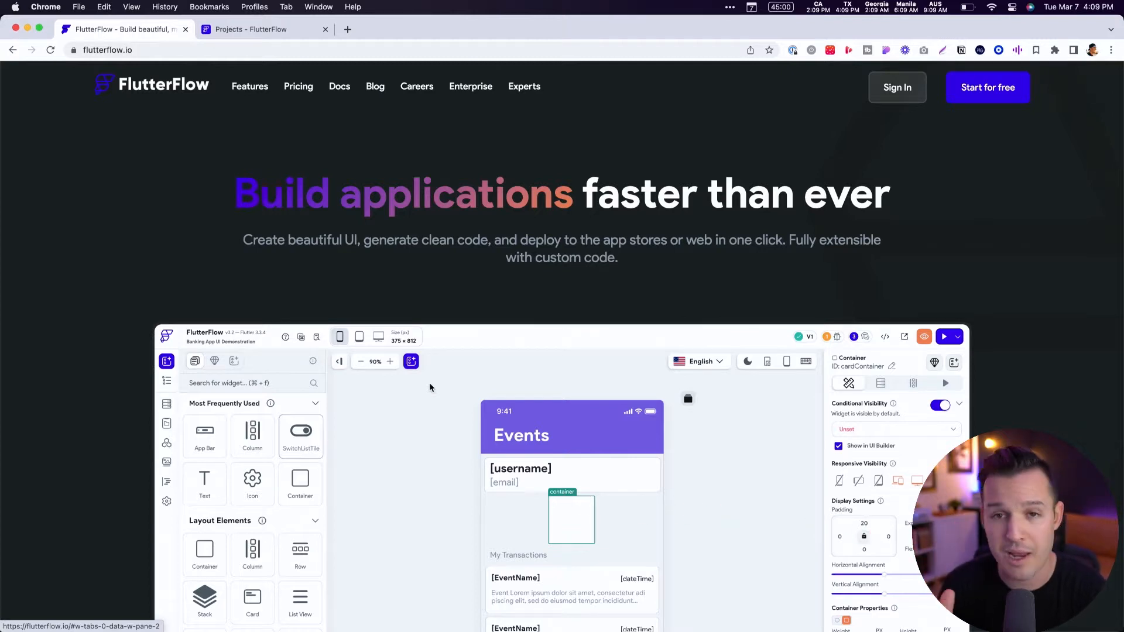
Step: Reposition the empty container on the Events screen, then drag it off and discard it
left_click_drag(300, 430, 578, 520)
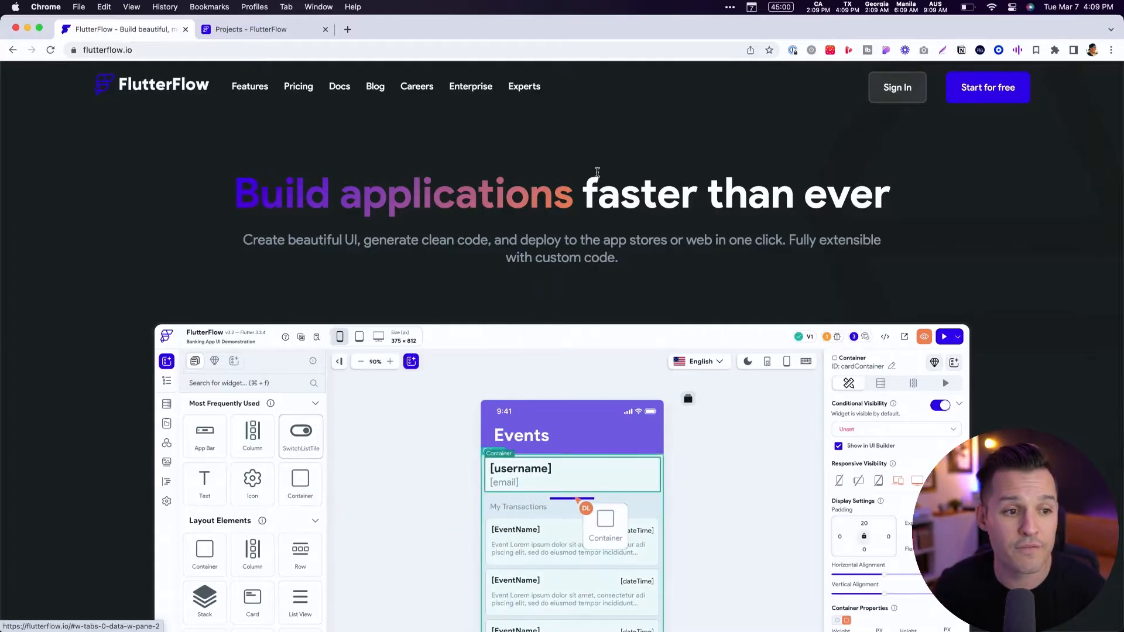
scroll("down", 3)
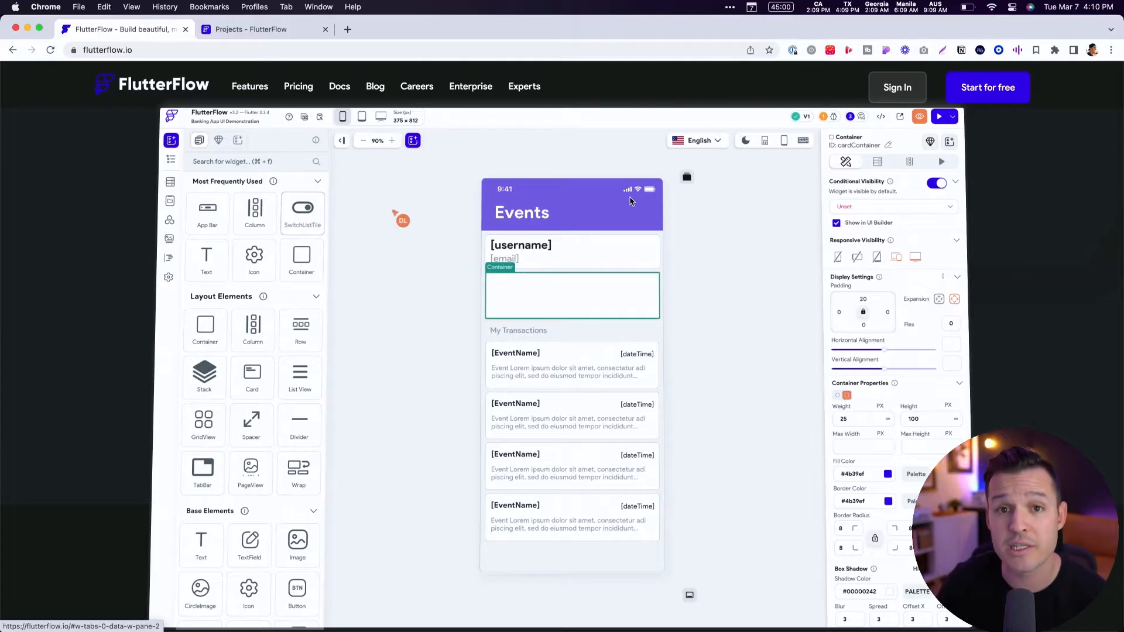
left_click_drag(302, 208, 573, 296)
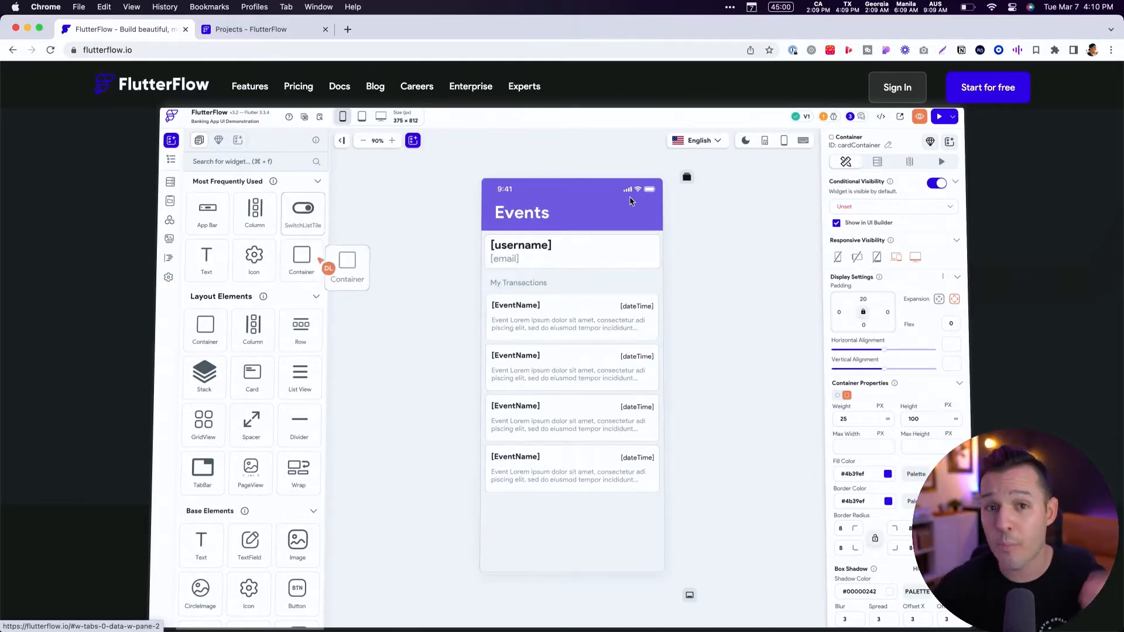
left_click_drag(346, 265, 571, 293)
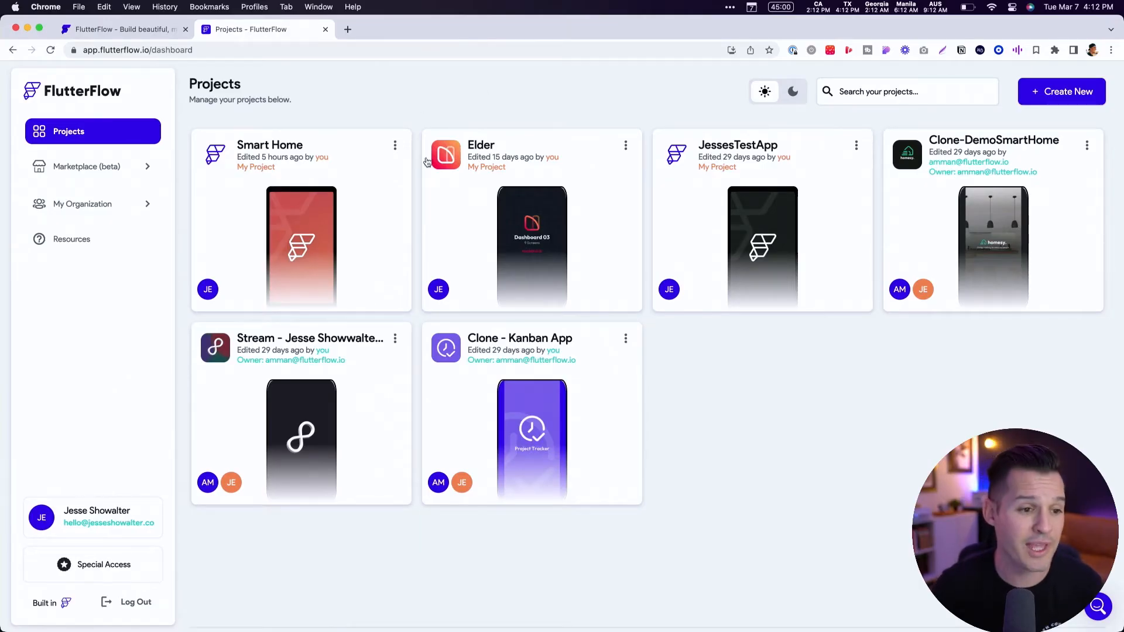
mouse_move(719, 385)
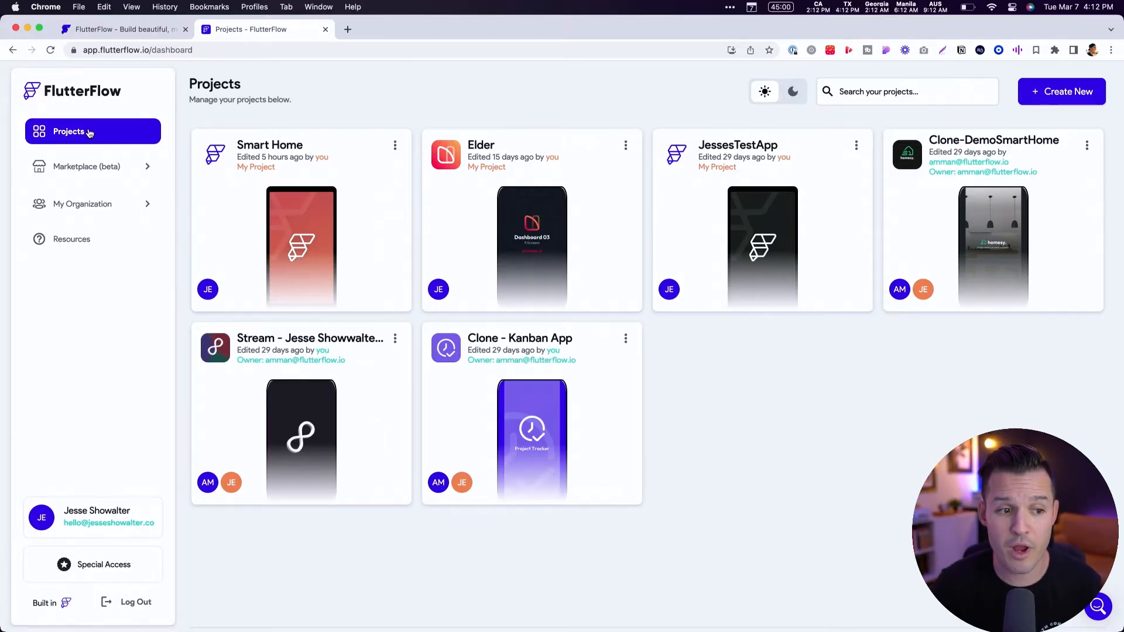
left_click(89, 166)
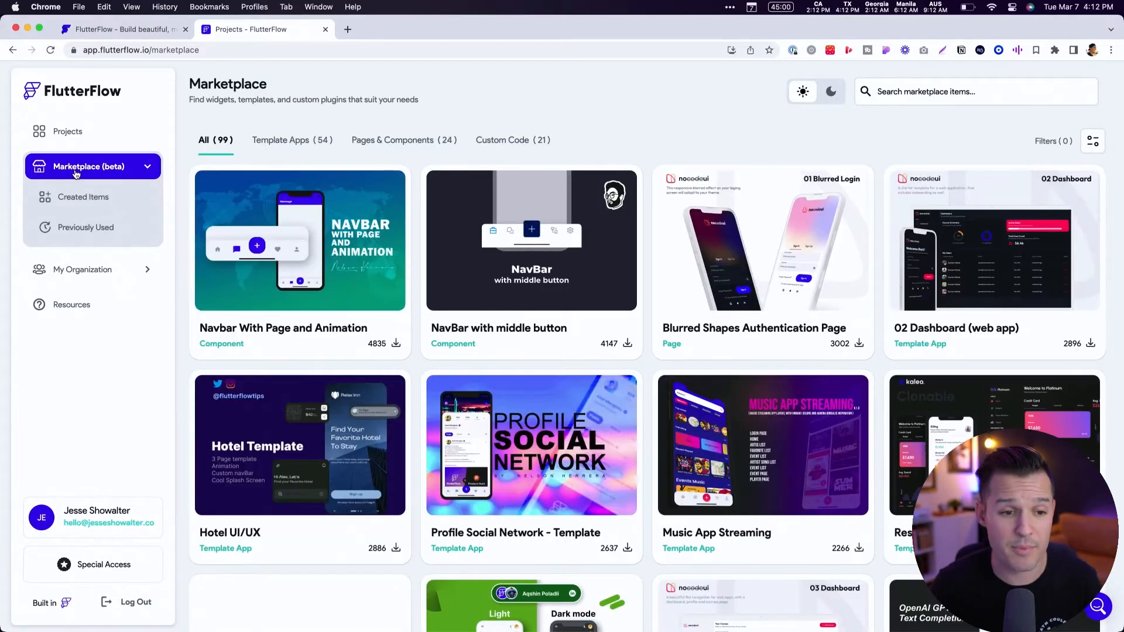
scroll("down", 3)
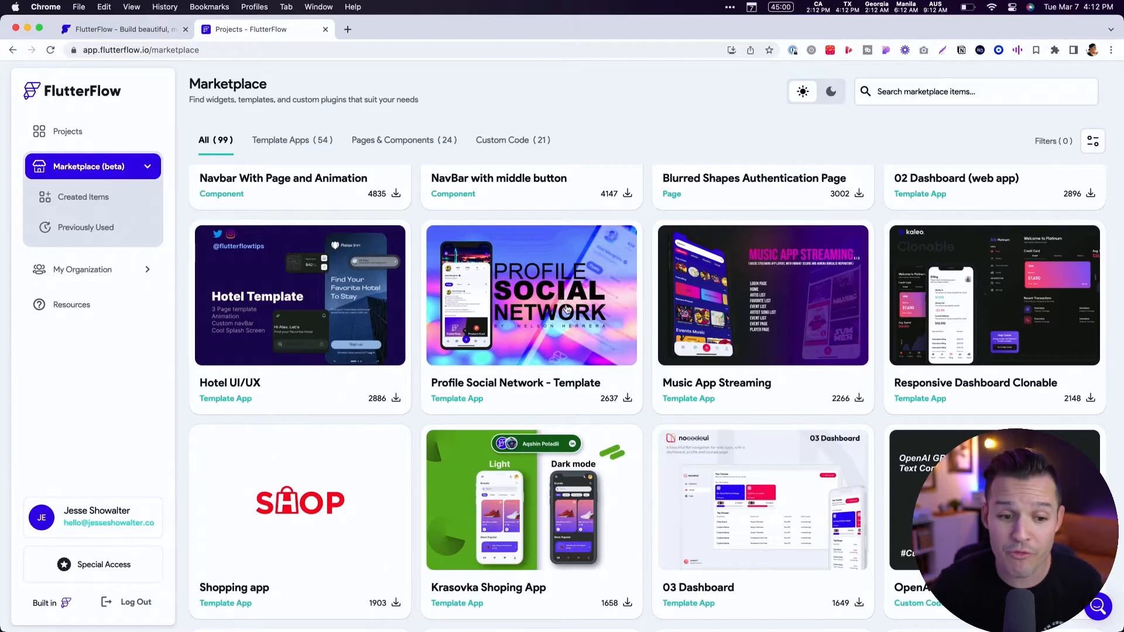
scroll("down", 3)
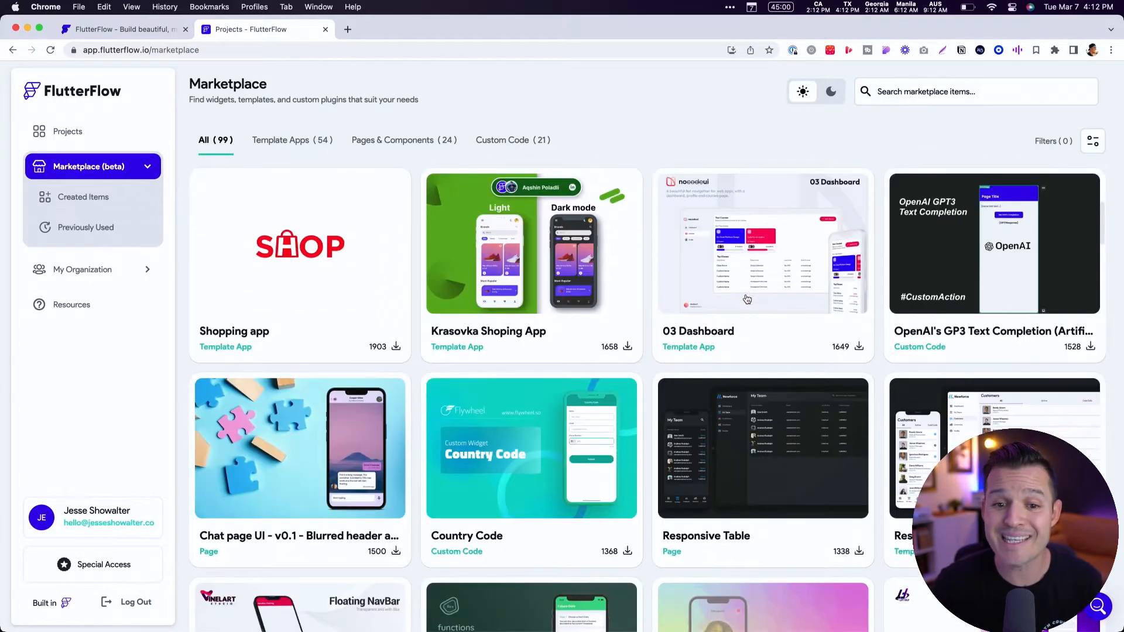
scroll("down", 3)
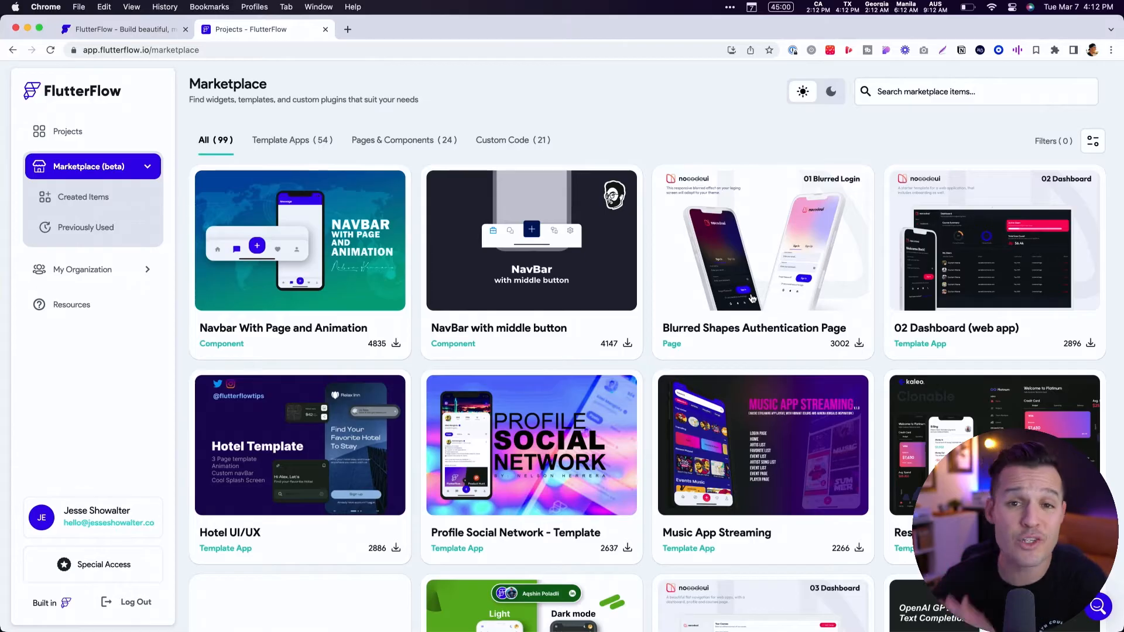
mouse_move(89, 278)
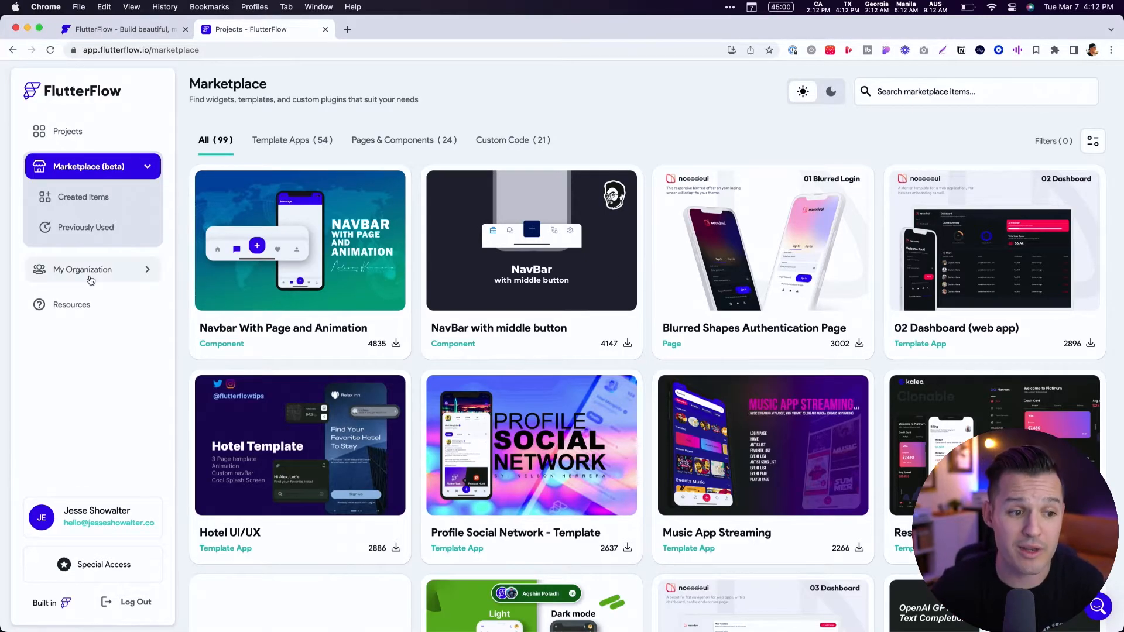
mouse_move(71, 309)
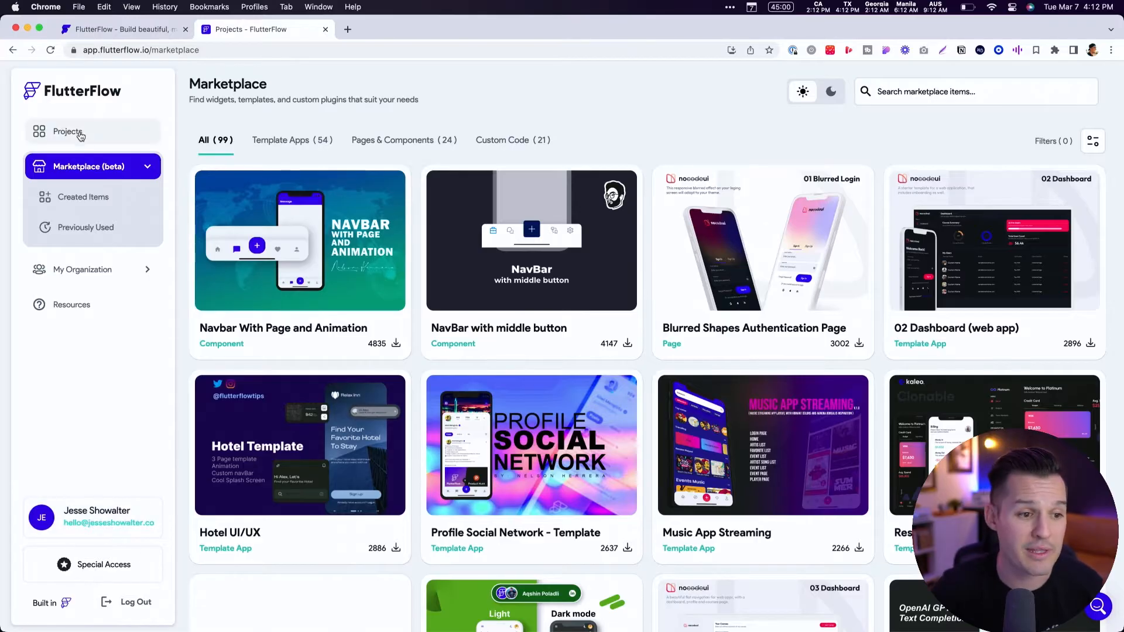
left_click(68, 132)
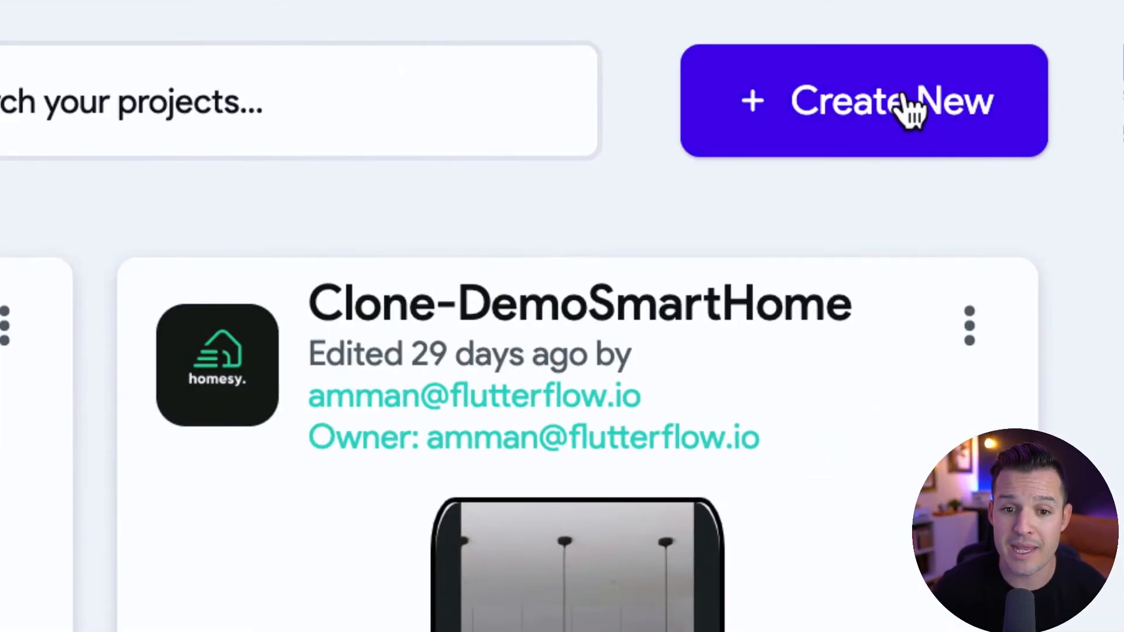
Step: Start a new project named 'Tester App' and browse templates down to SniffSocial
left_click(865, 100)
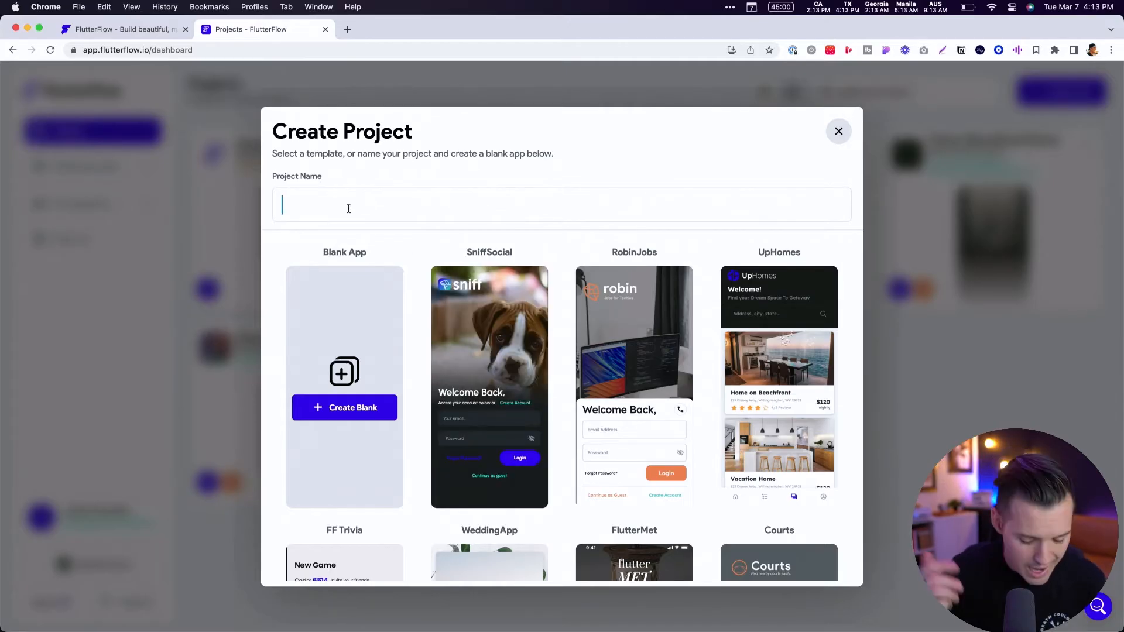
type("Tester")
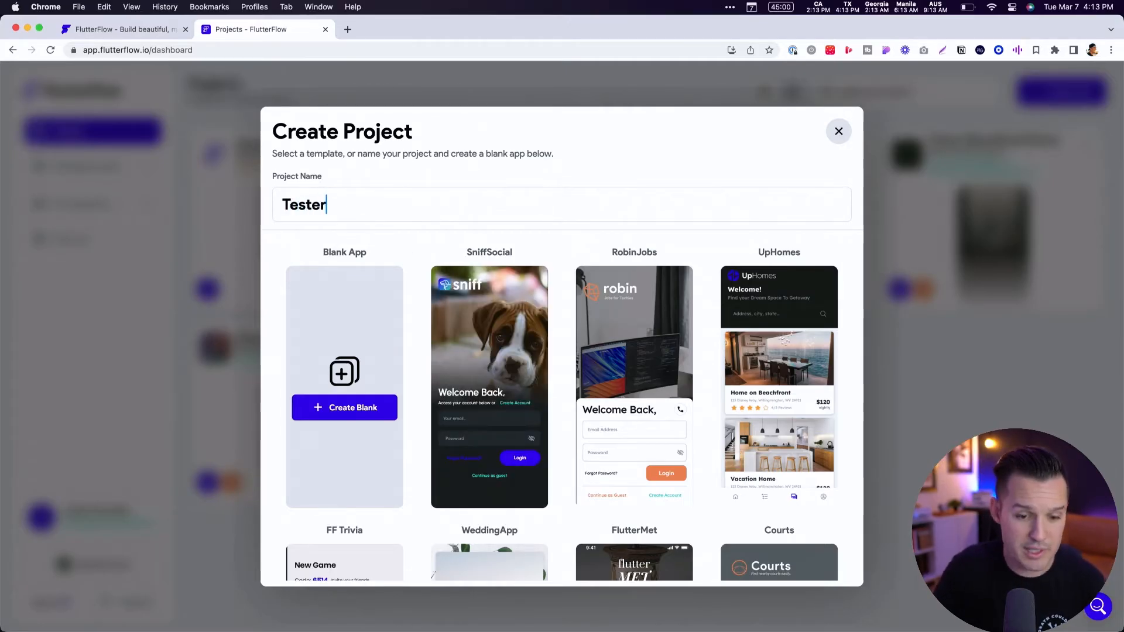
type("App")
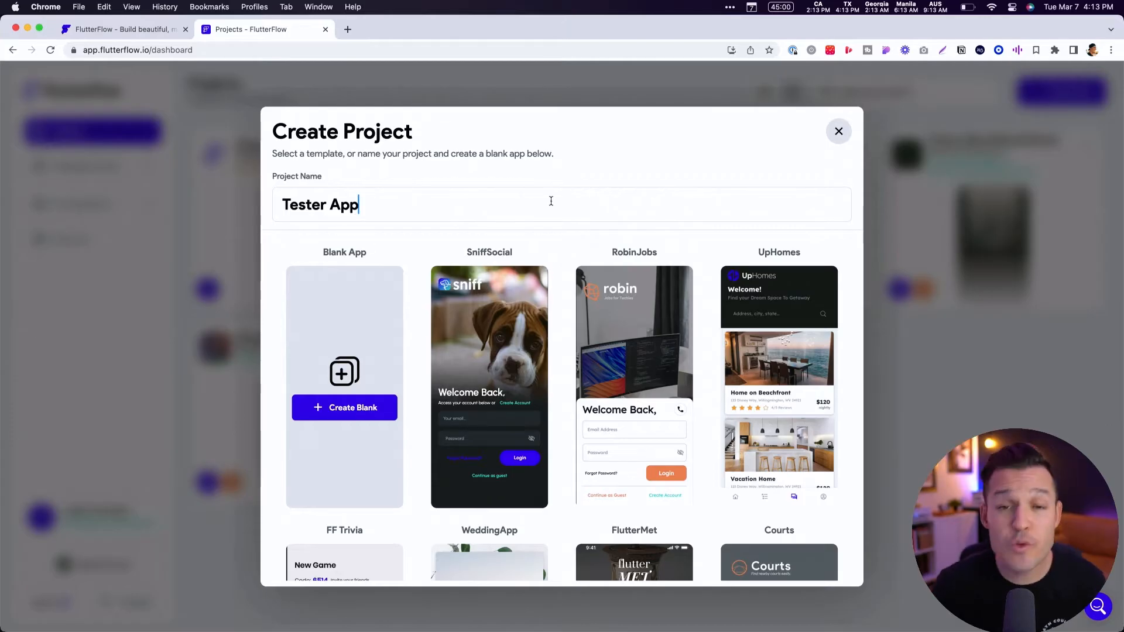
scroll("down", 3)
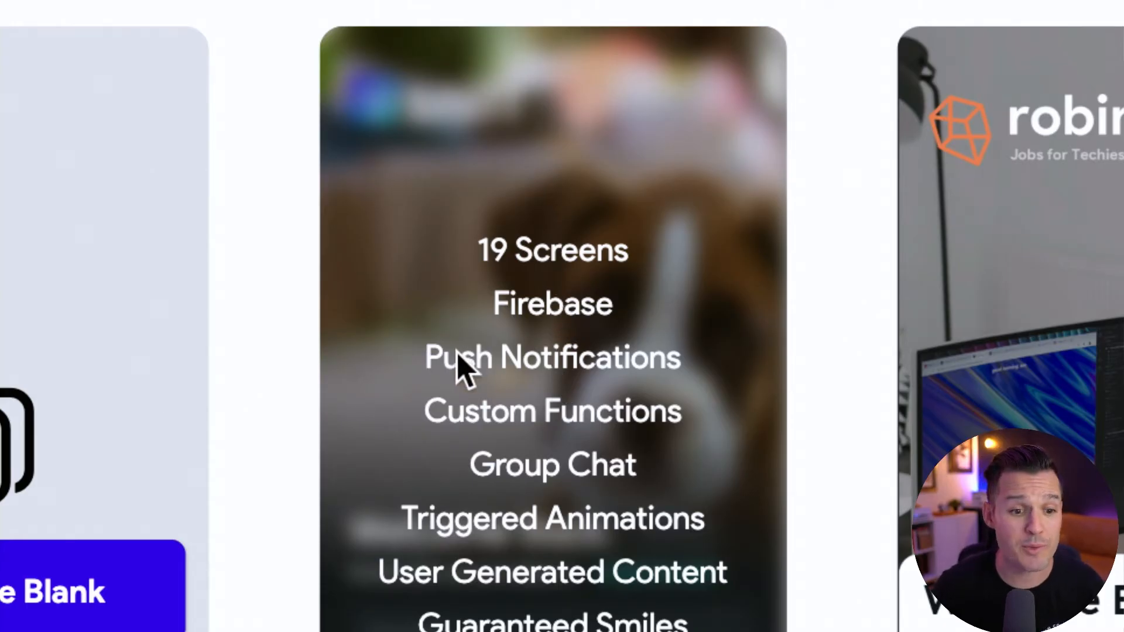
scroll("down", 3)
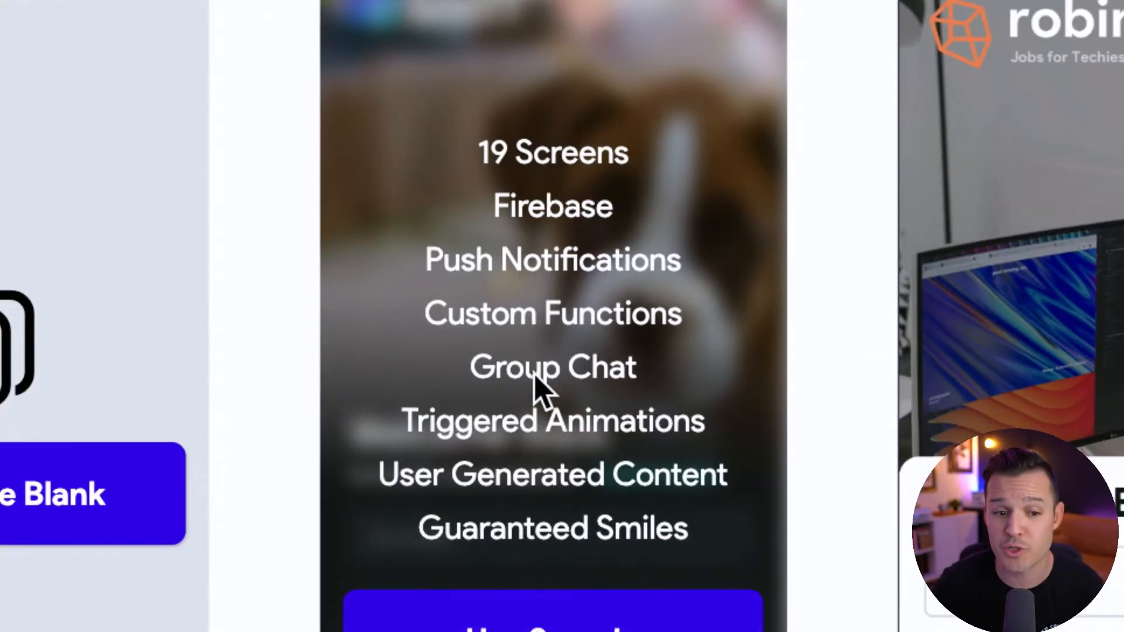
mouse_move(716, 437)
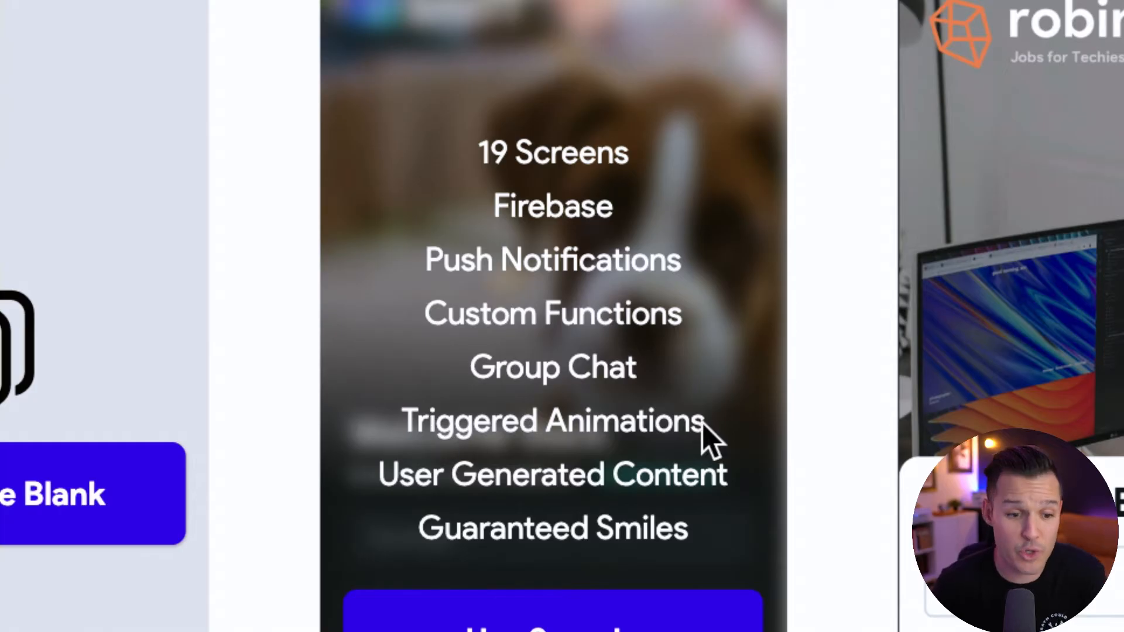
mouse_move(562, 545)
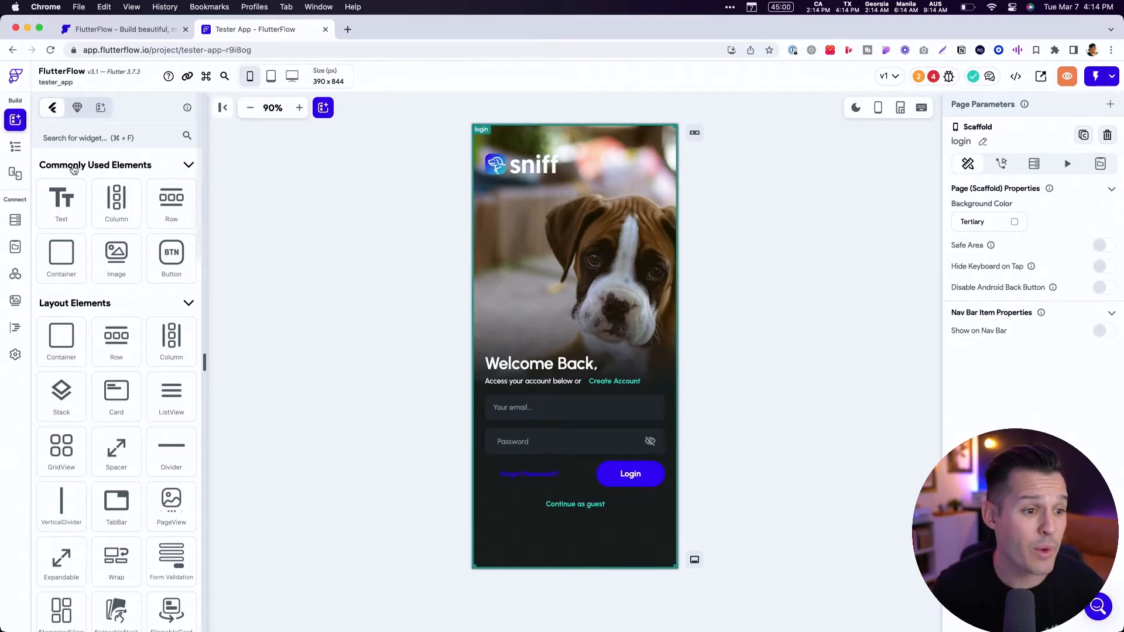
Step: Show the project's page list and select the chatPage page
left_click(15, 147)
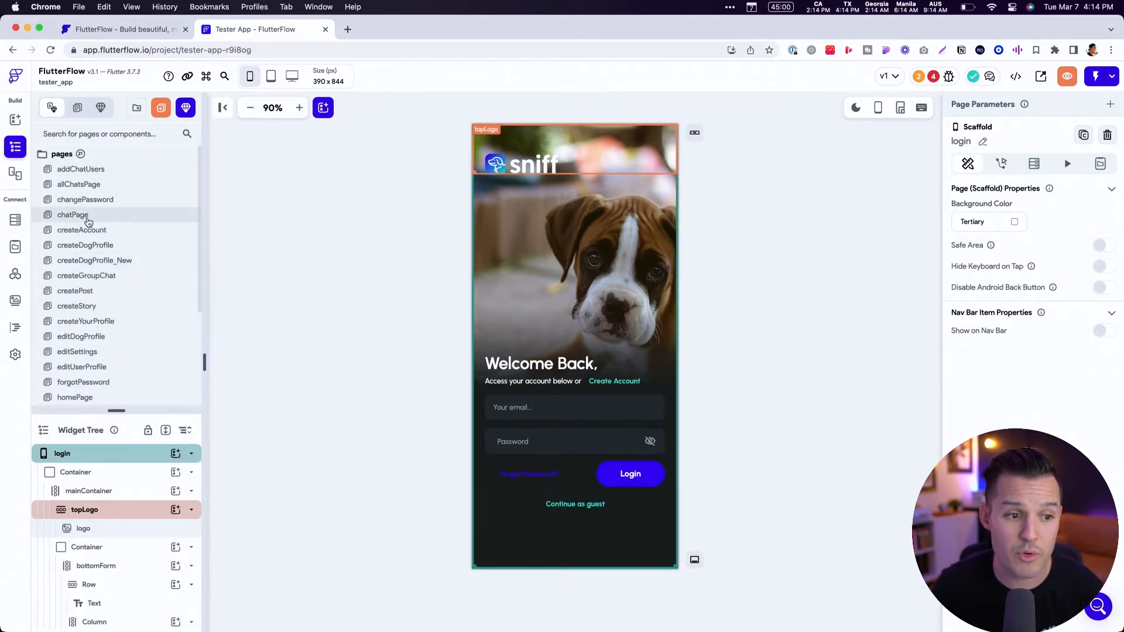
left_click(73, 214)
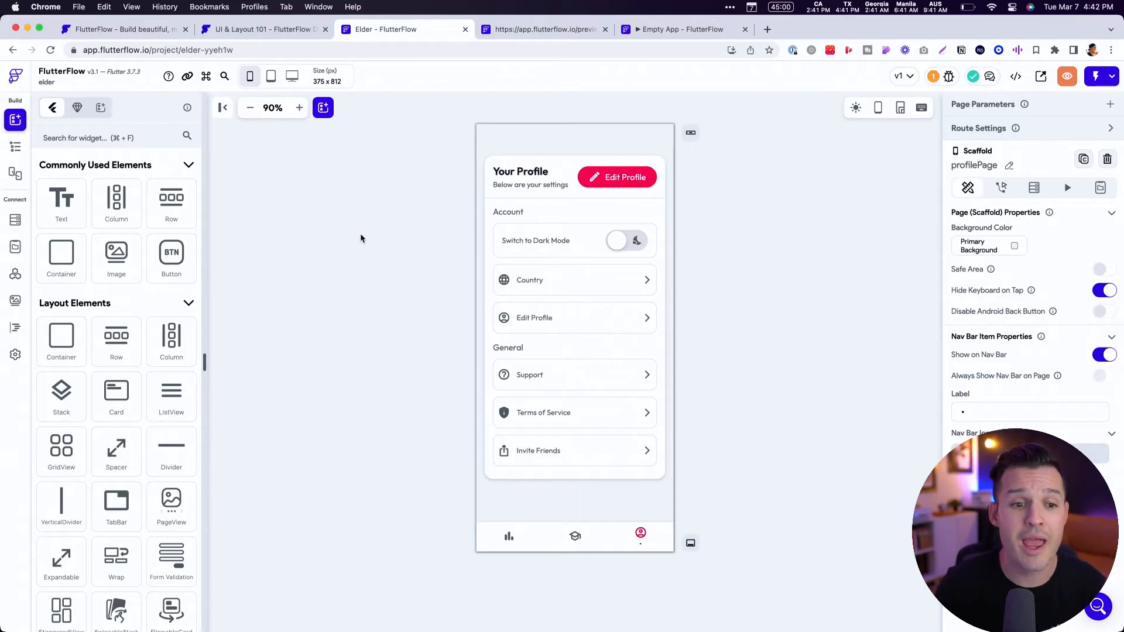
mouse_move(715, 310)
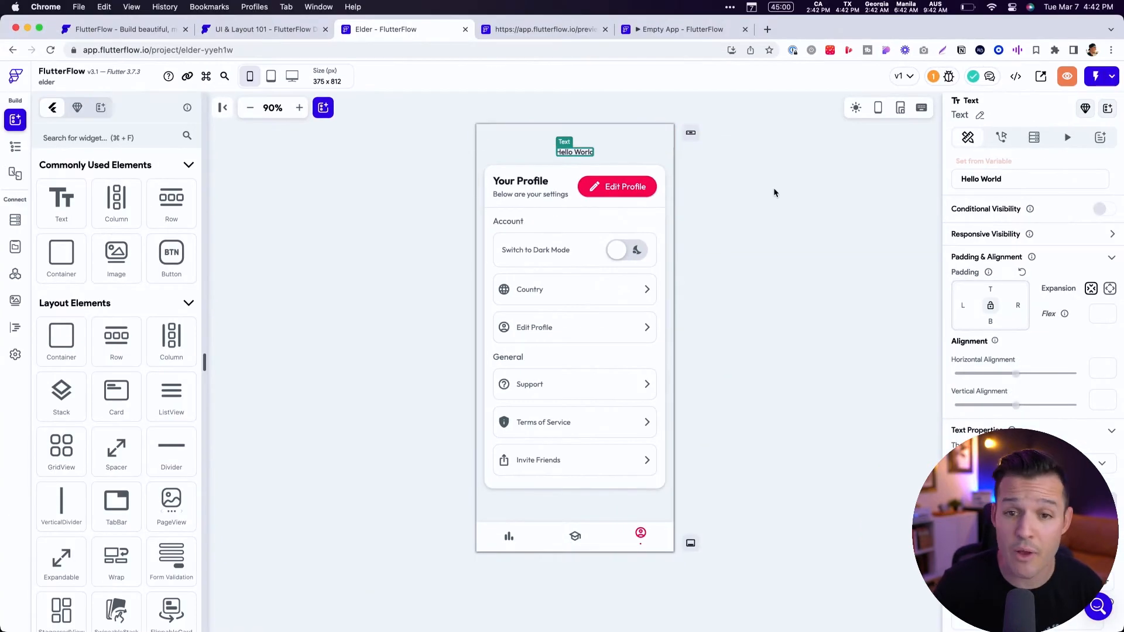
mouse_move(132, 230)
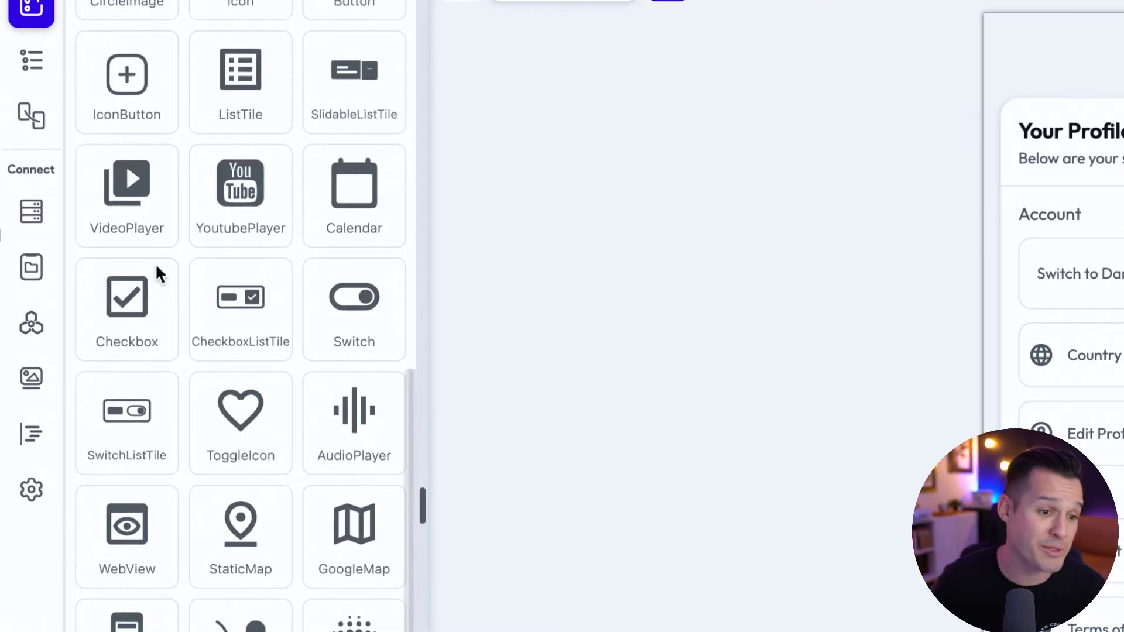
Step: Scroll down through the widget panel beside the profile page
scroll("down", 3)
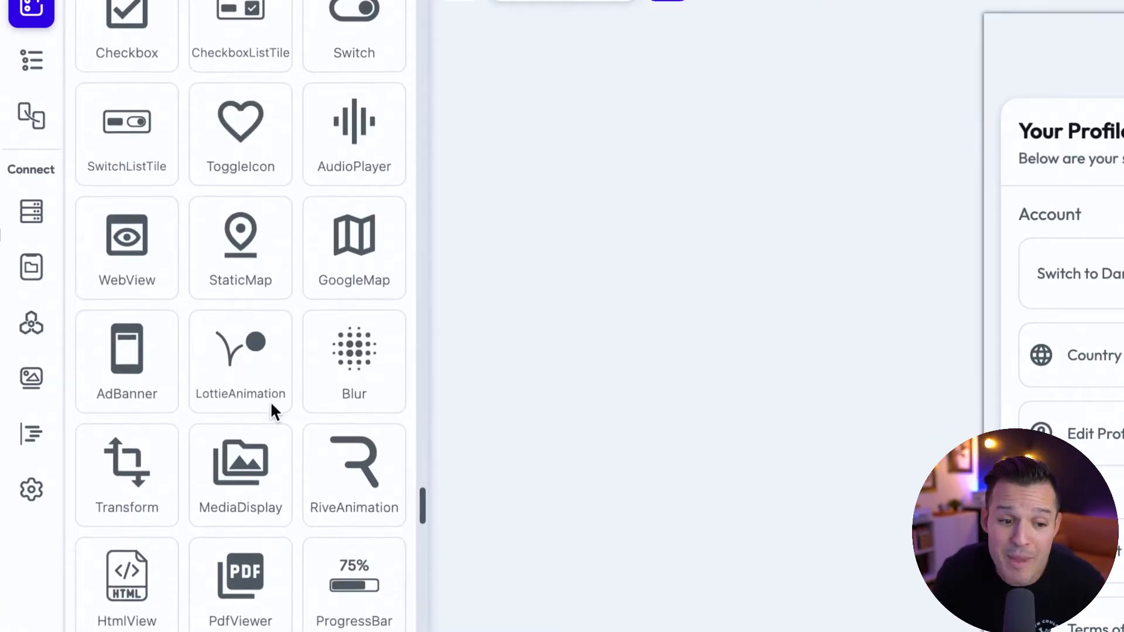
scroll("down", 3)
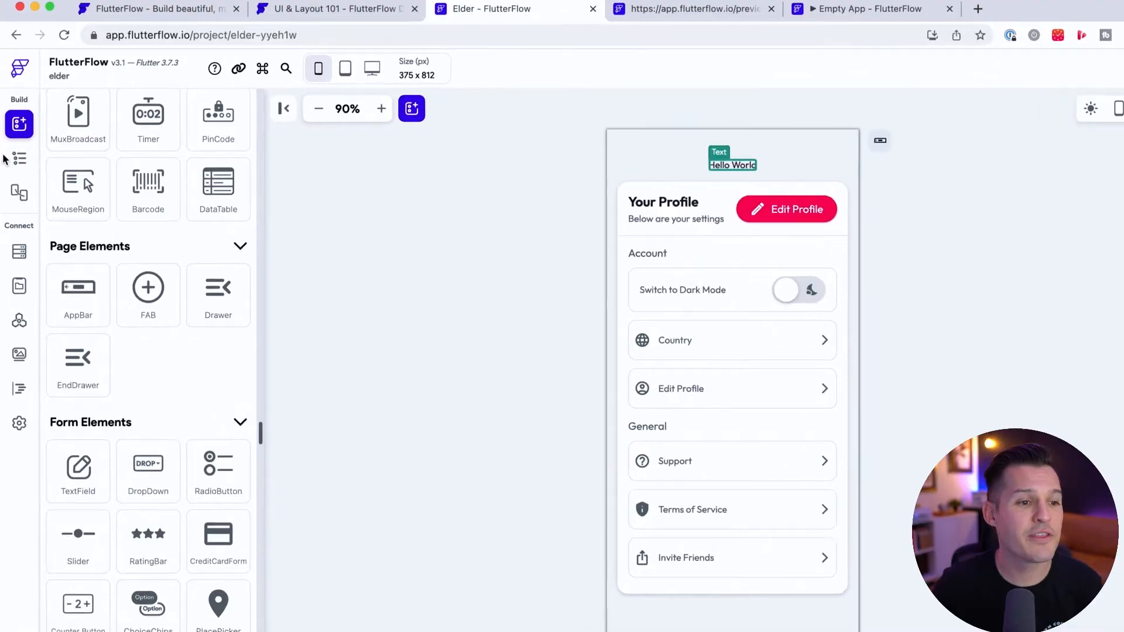
Step: Show the page list, expand the profilePage tree, then switch to the Storyboard view
left_click(19, 159)
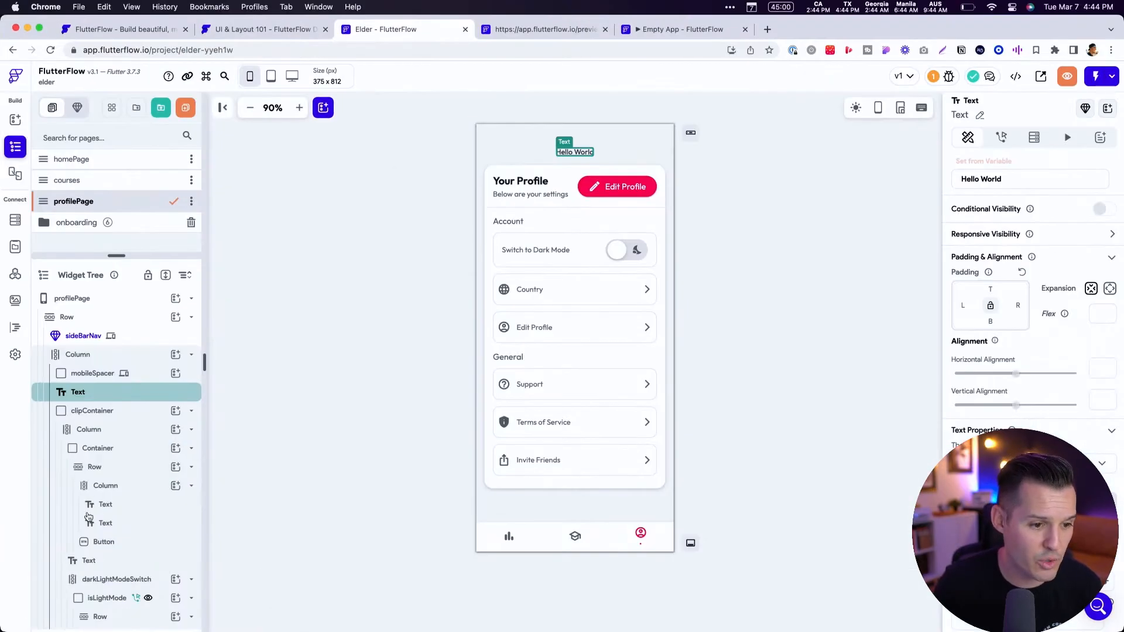
left_click(92, 410)
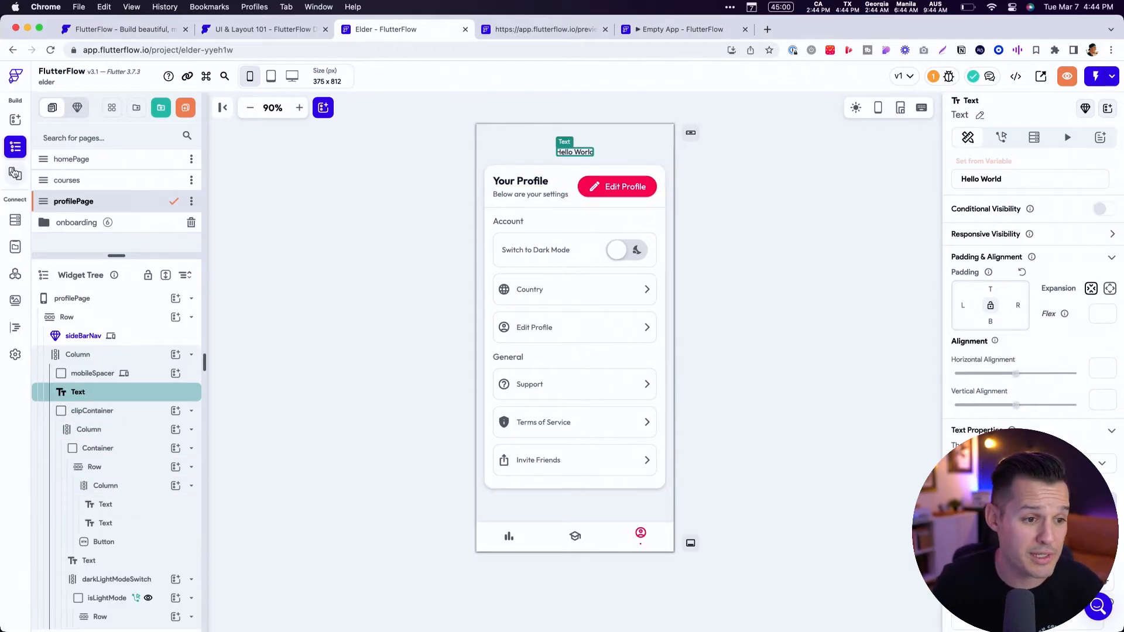
left_click(15, 173)
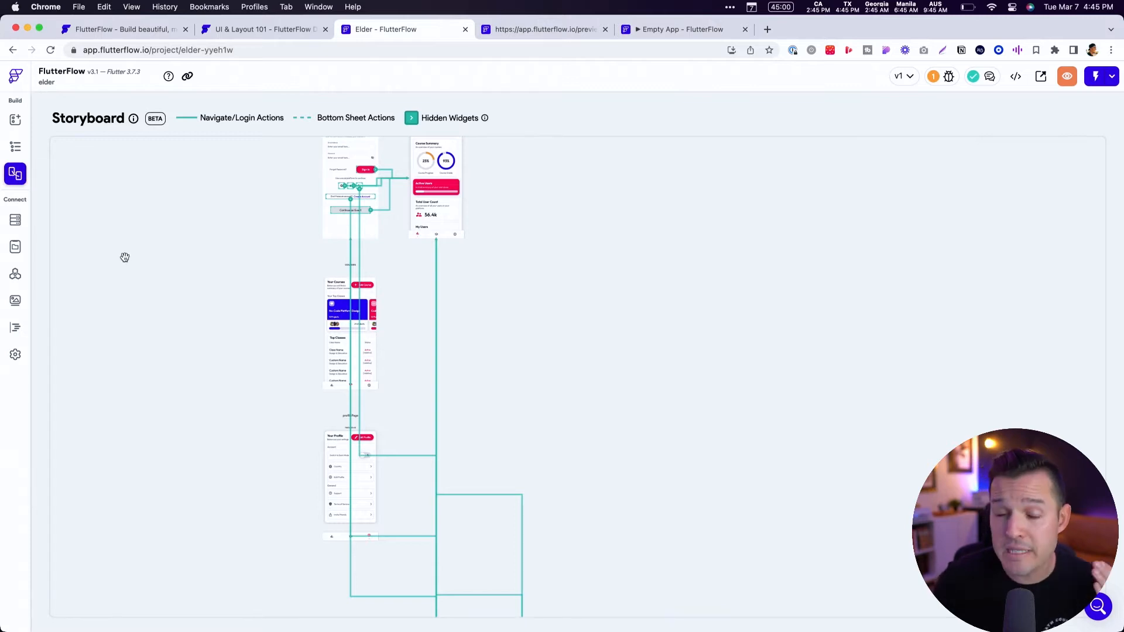
mouse_move(501, 355)
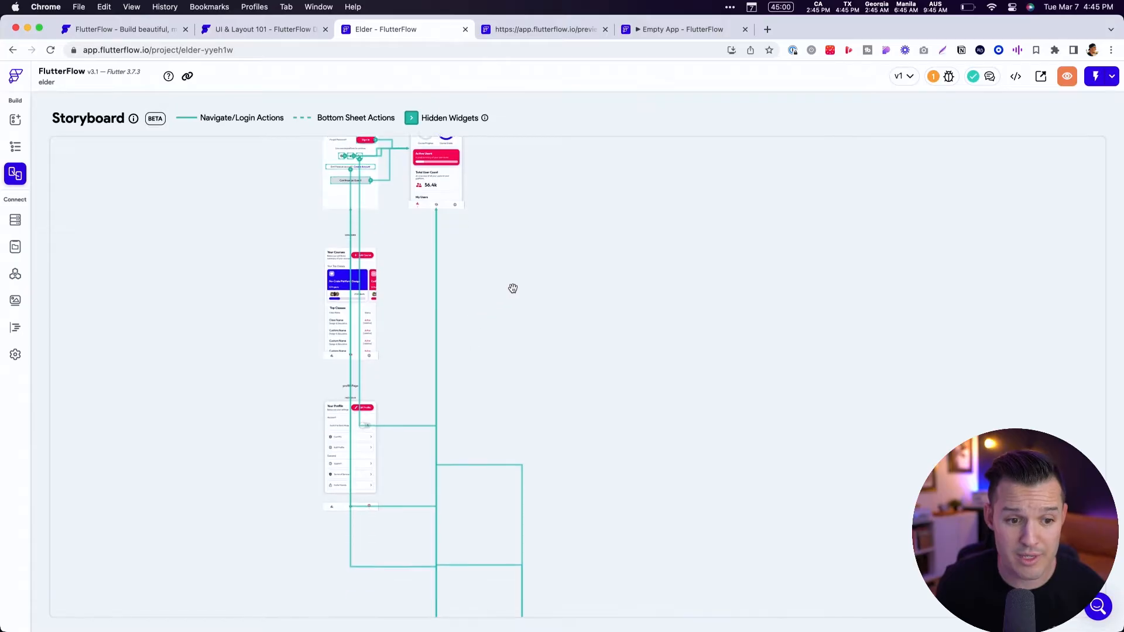
scroll("down", 3)
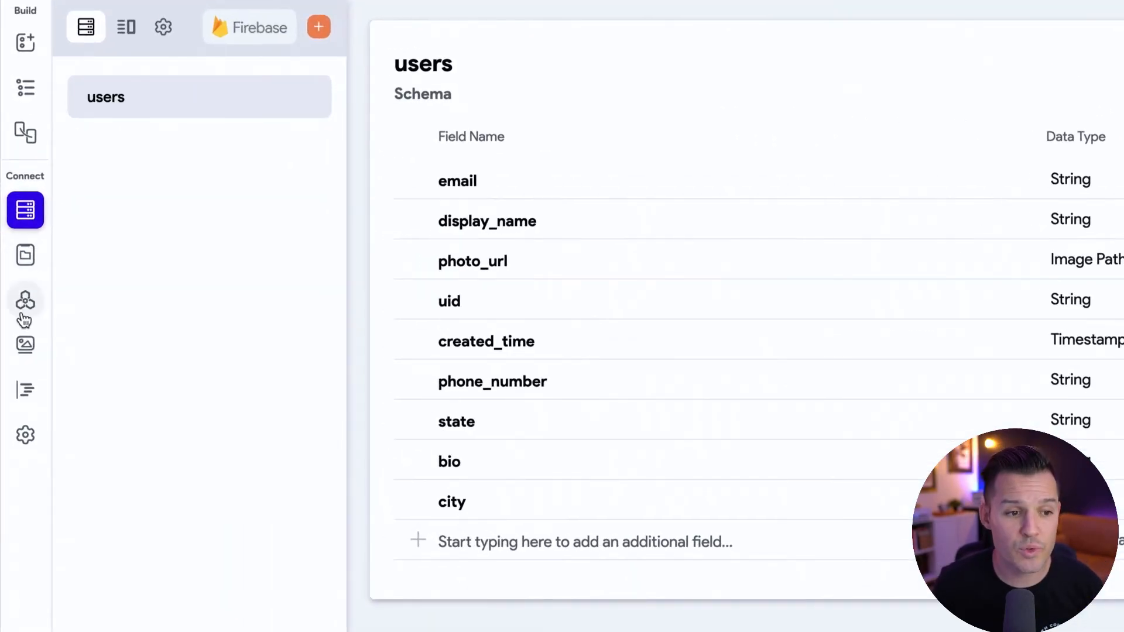
mouse_move(25, 210)
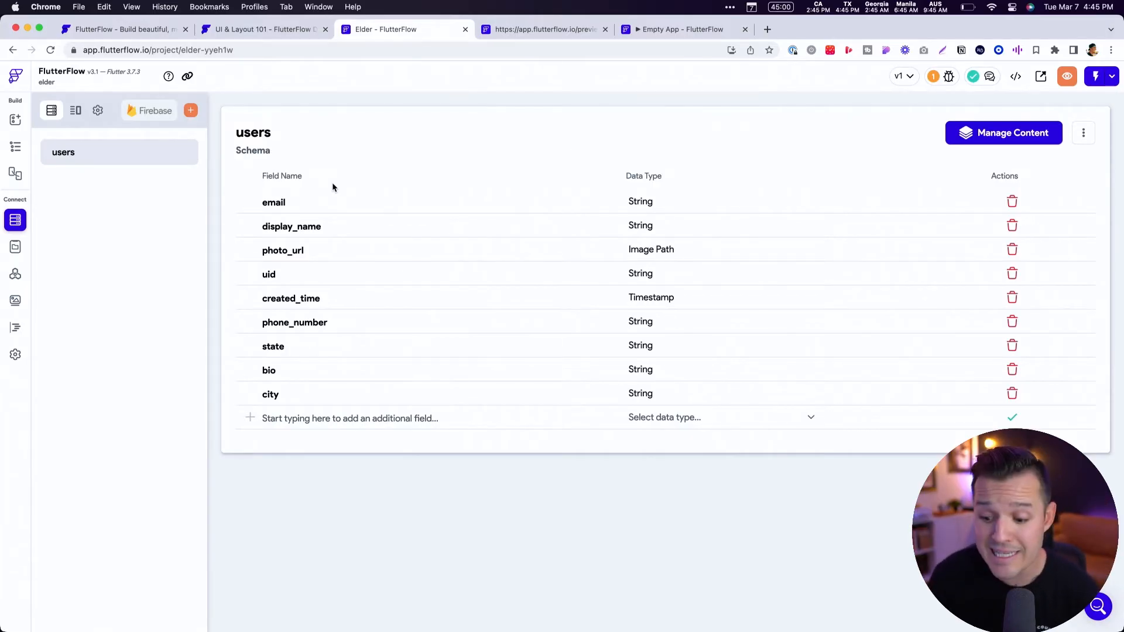
Step: Show the Custom Code section with its empty Custom Widgets and Custom Actions lists
left_click(15, 328)
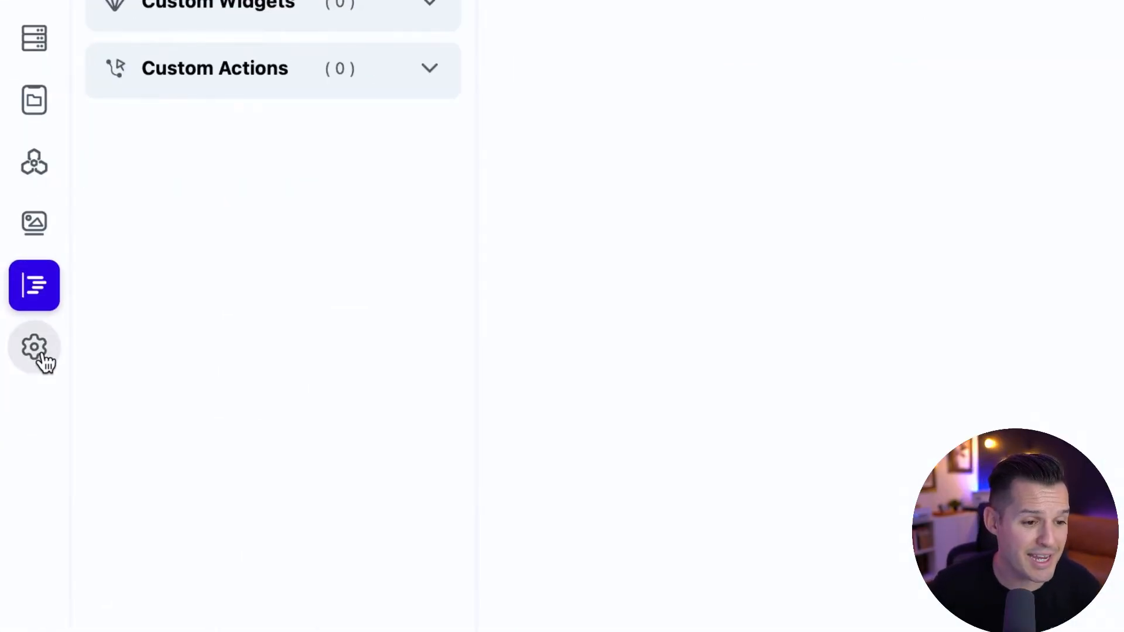
Step: Review App Settings, including NavBar & AppBar, and scroll through the integrations list
left_click(34, 348)
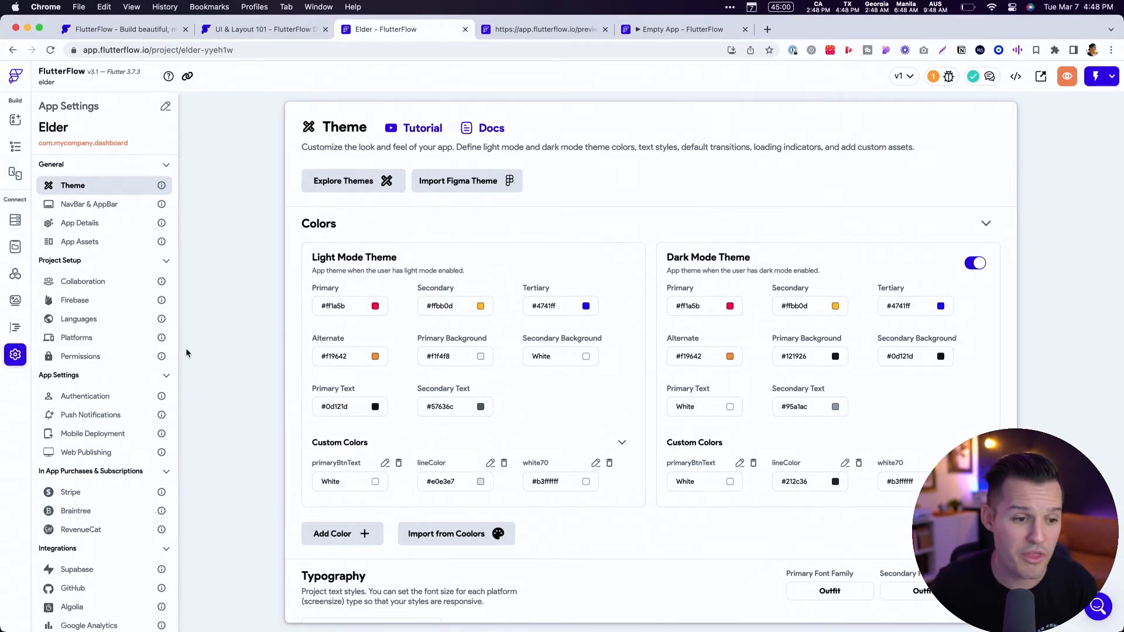
left_click(89, 204)
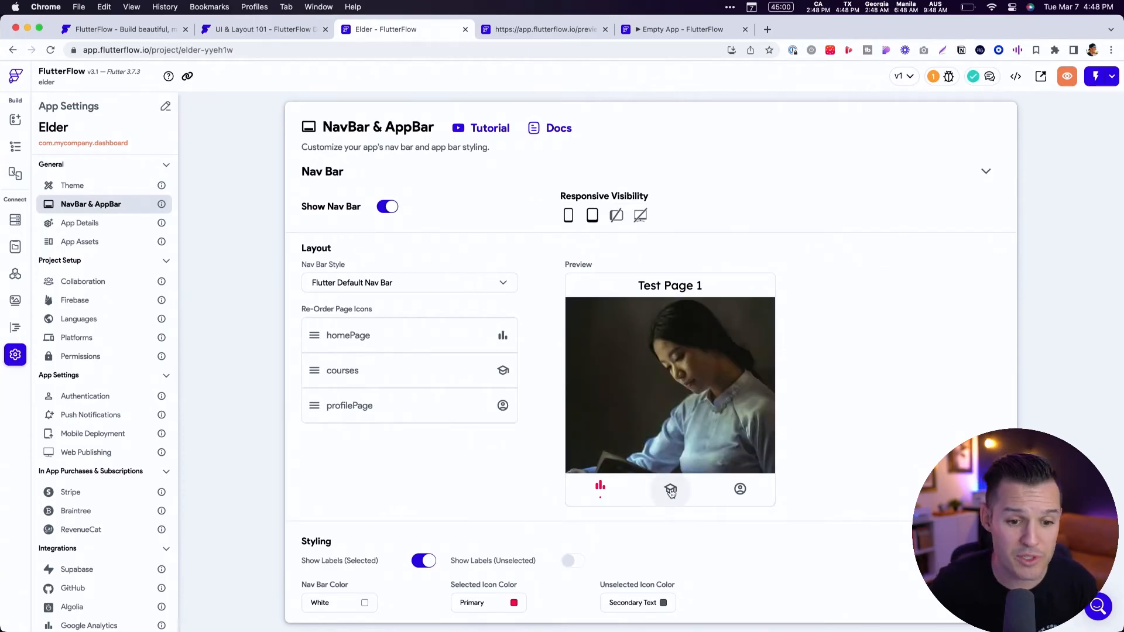
mouse_move(246, 279)
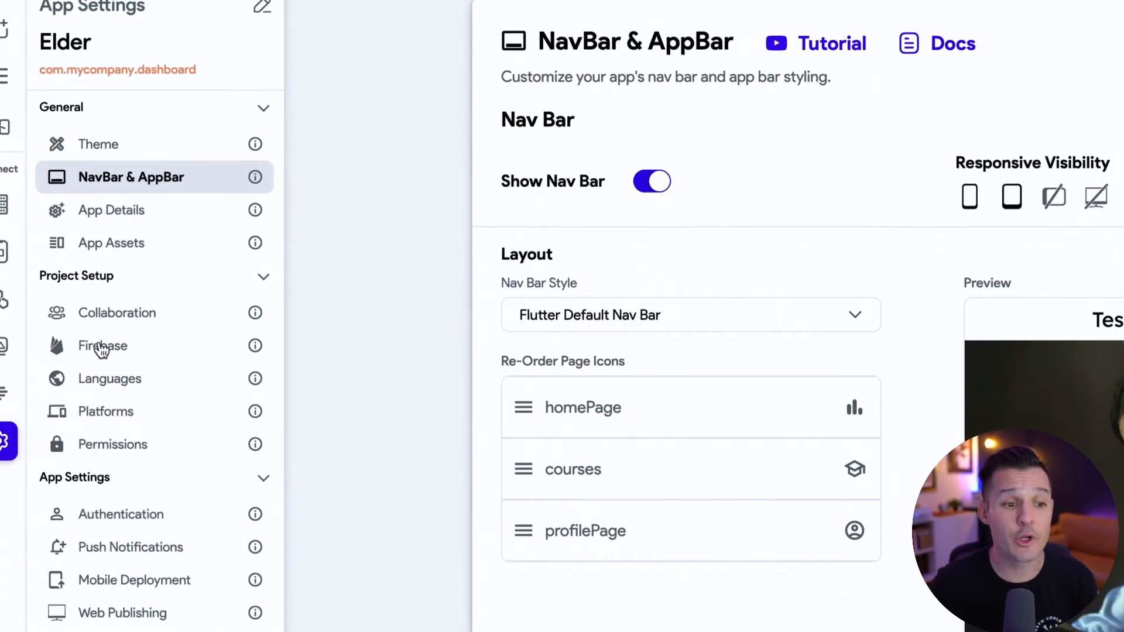
mouse_move(125, 498)
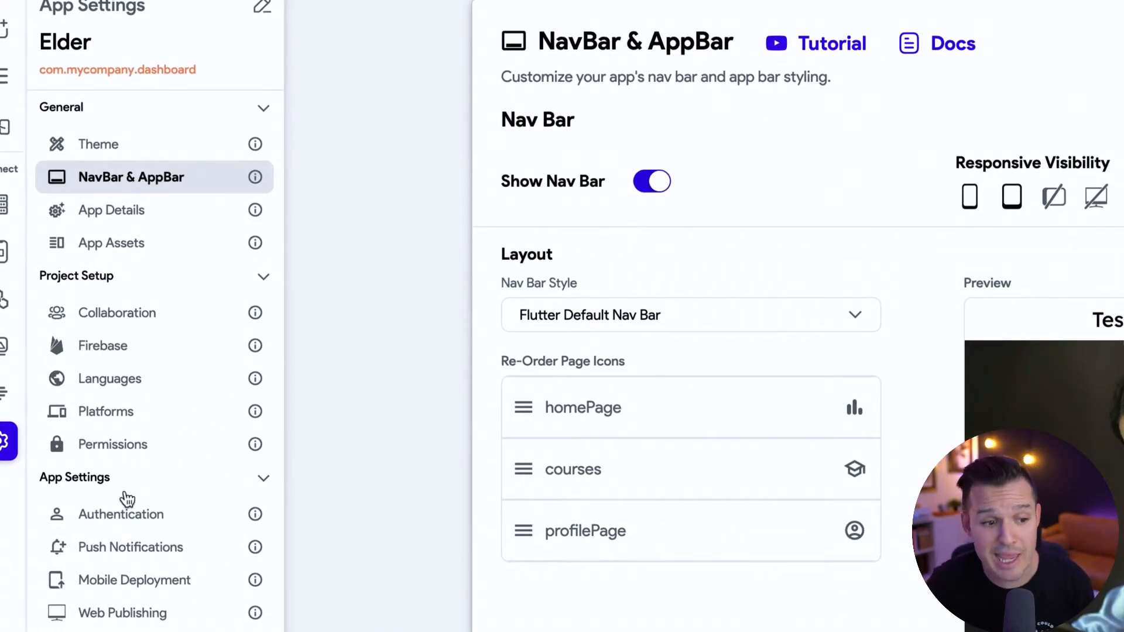
scroll("down", 3)
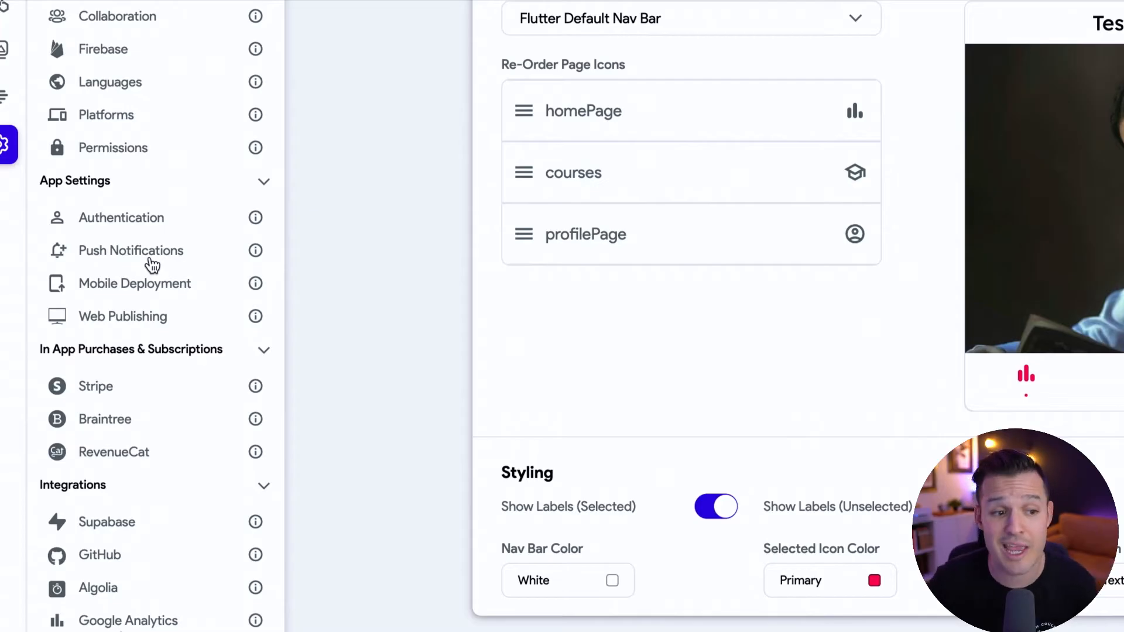
mouse_move(141, 420)
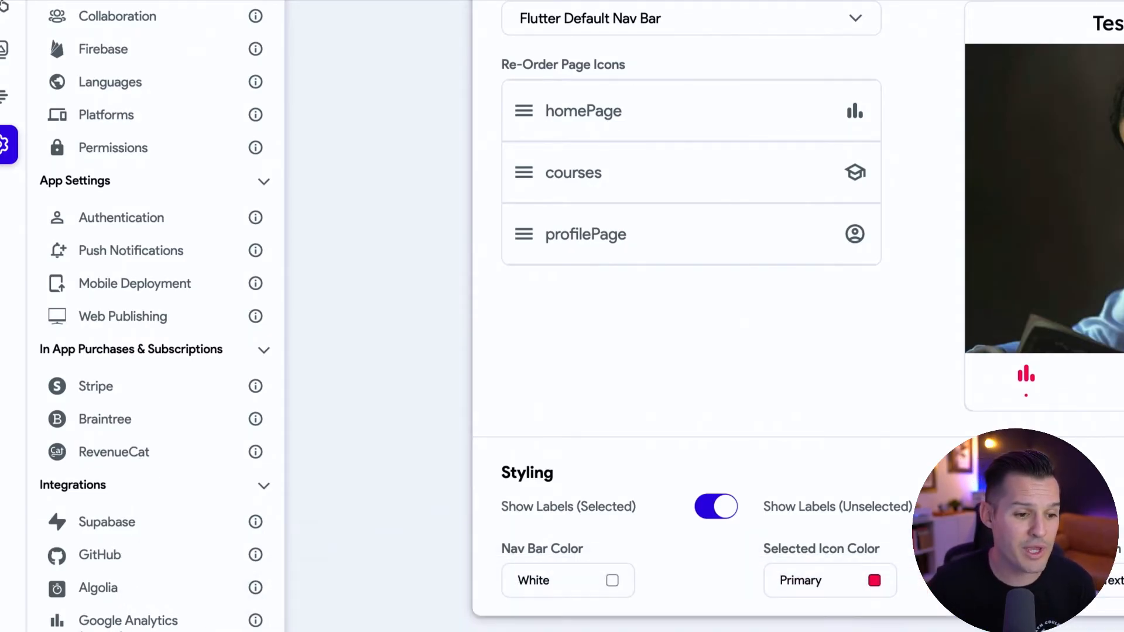
scroll("down", 3)
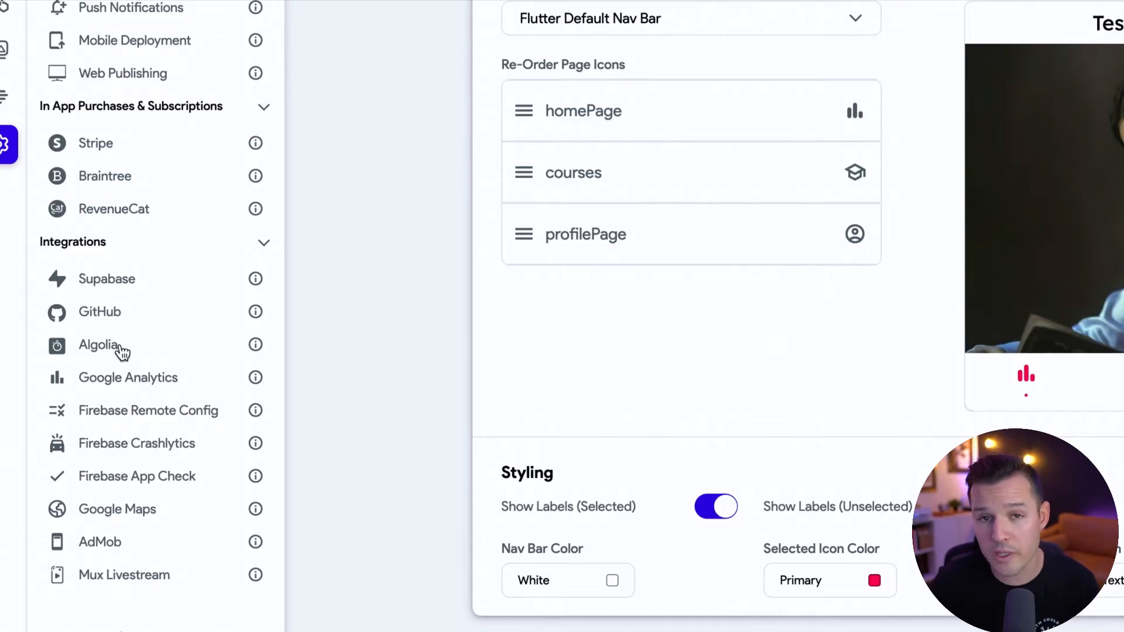
mouse_move(132, 378)
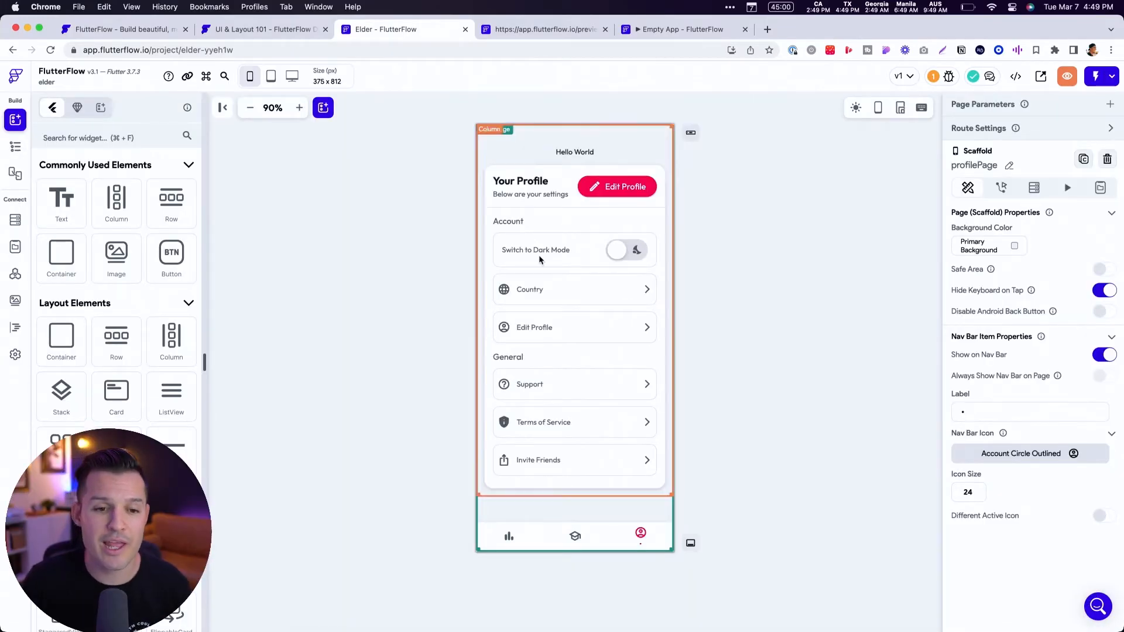
Step: Select the Edit Profile button and scroll through its properties
left_click(616, 186)
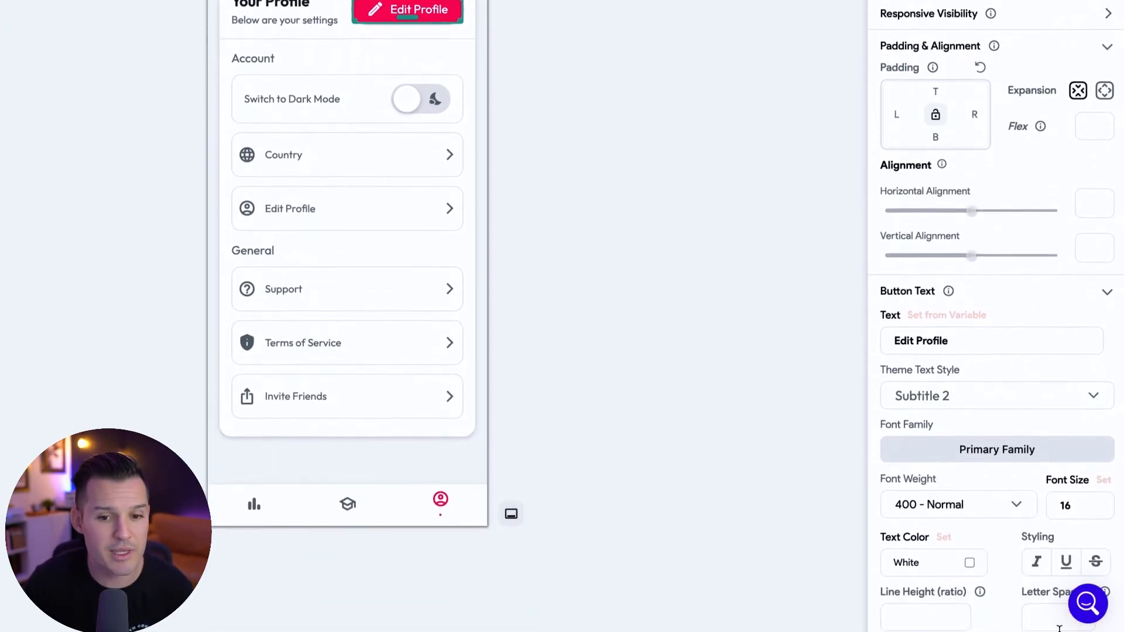
scroll("down", 3)
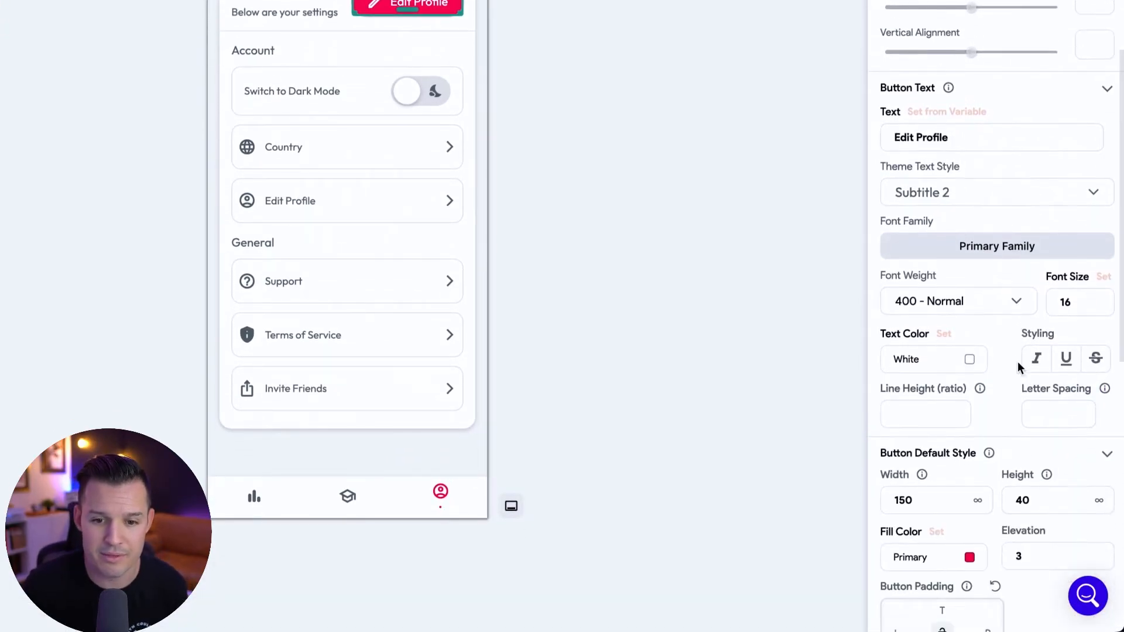
scroll("down", 3)
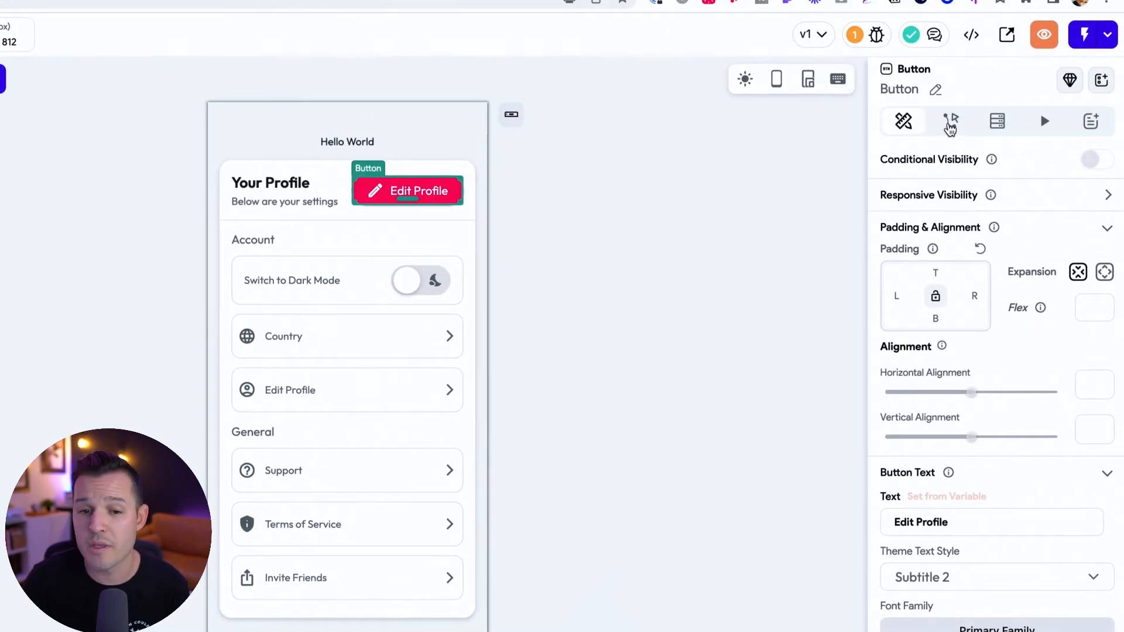
Step: Review the button's Actions and Backend Query panels, then the next properties panel
left_click(949, 121)
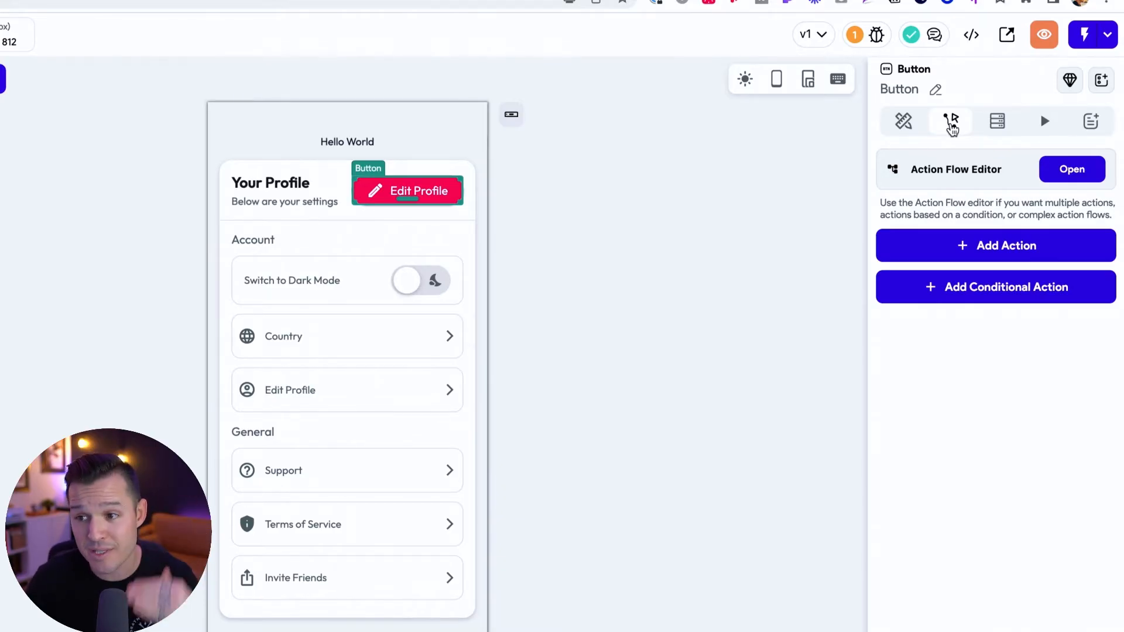
mouse_move(964, 147)
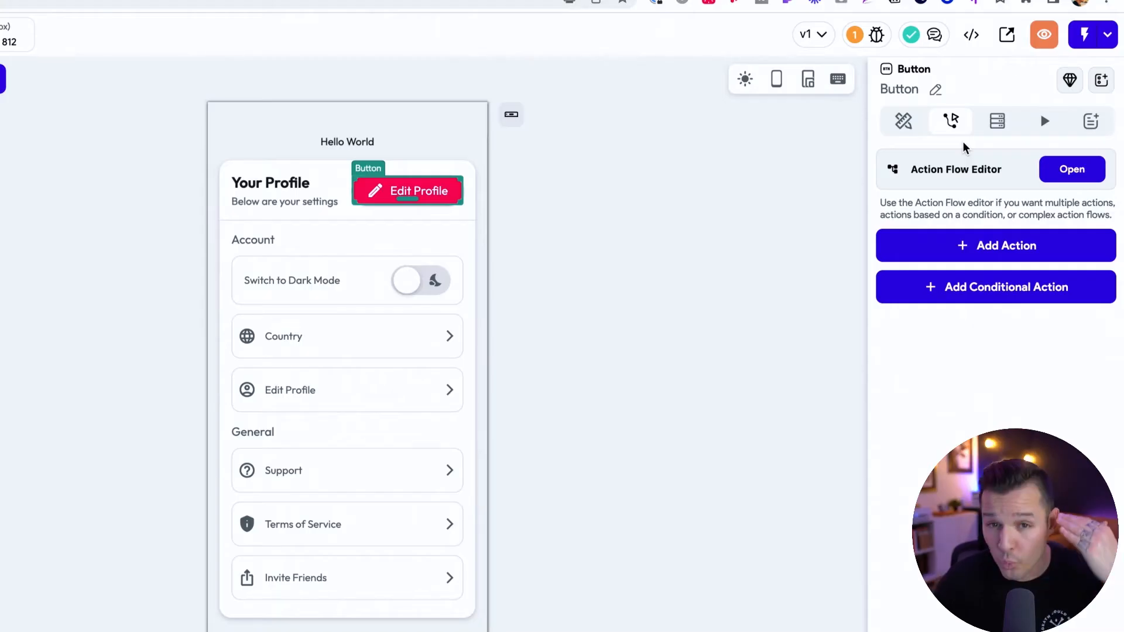
left_click(996, 121)
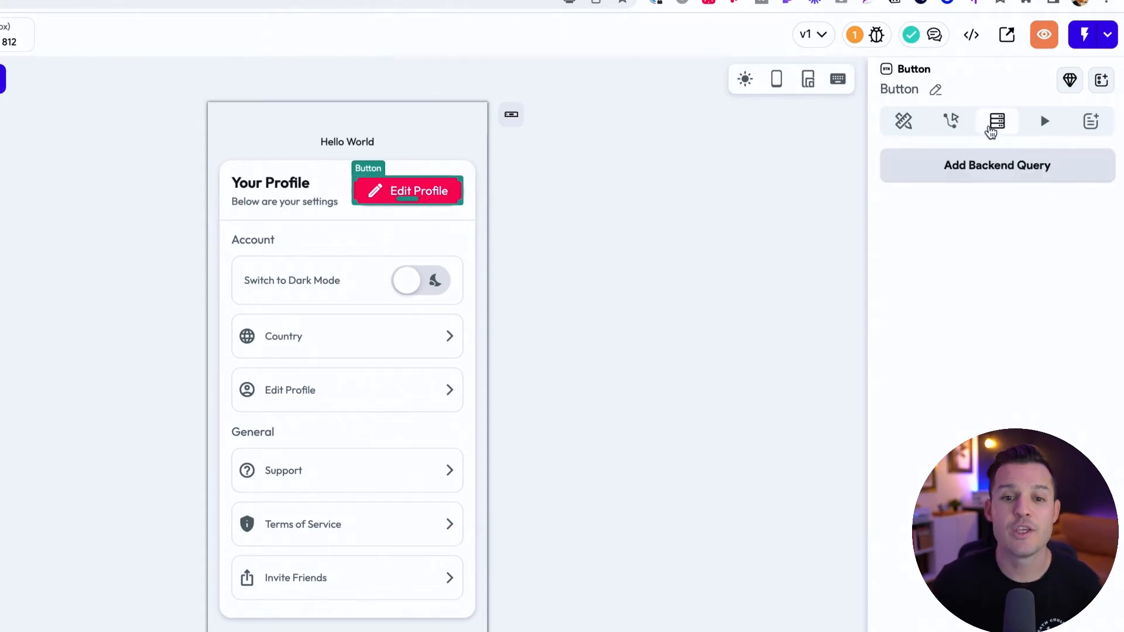
mouse_move(1029, 281)
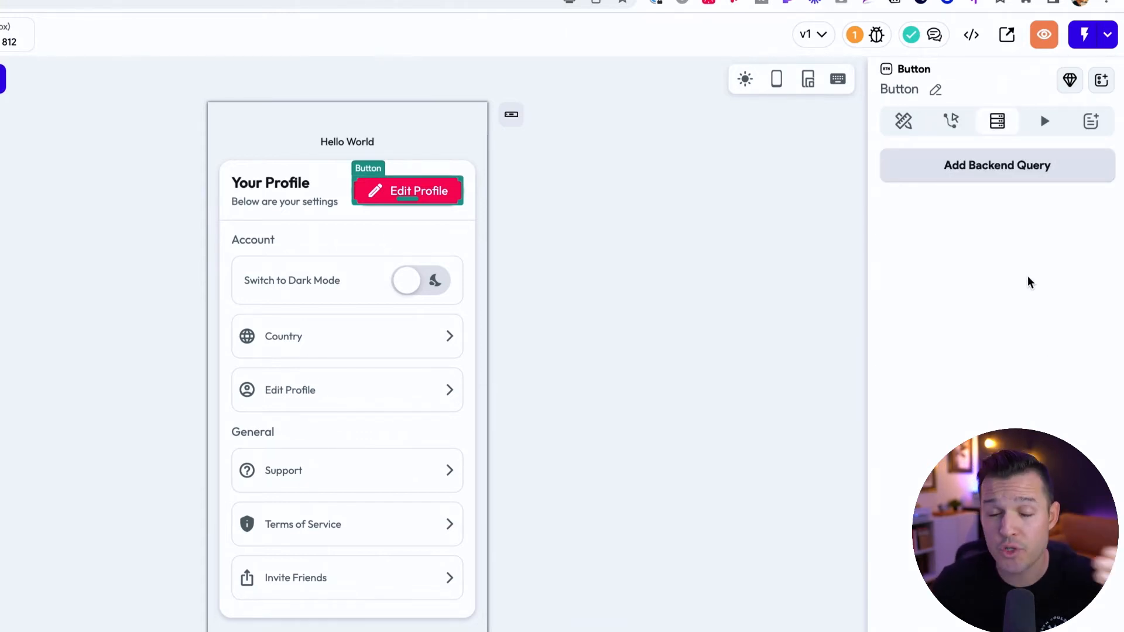
left_click(1044, 121)
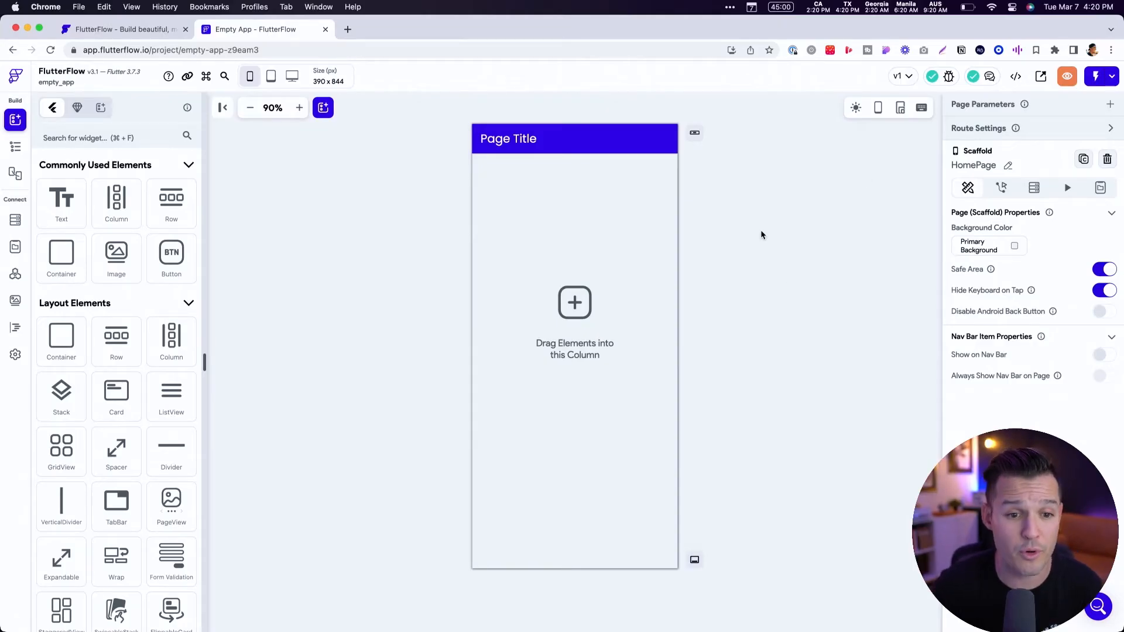
mouse_move(738, 245)
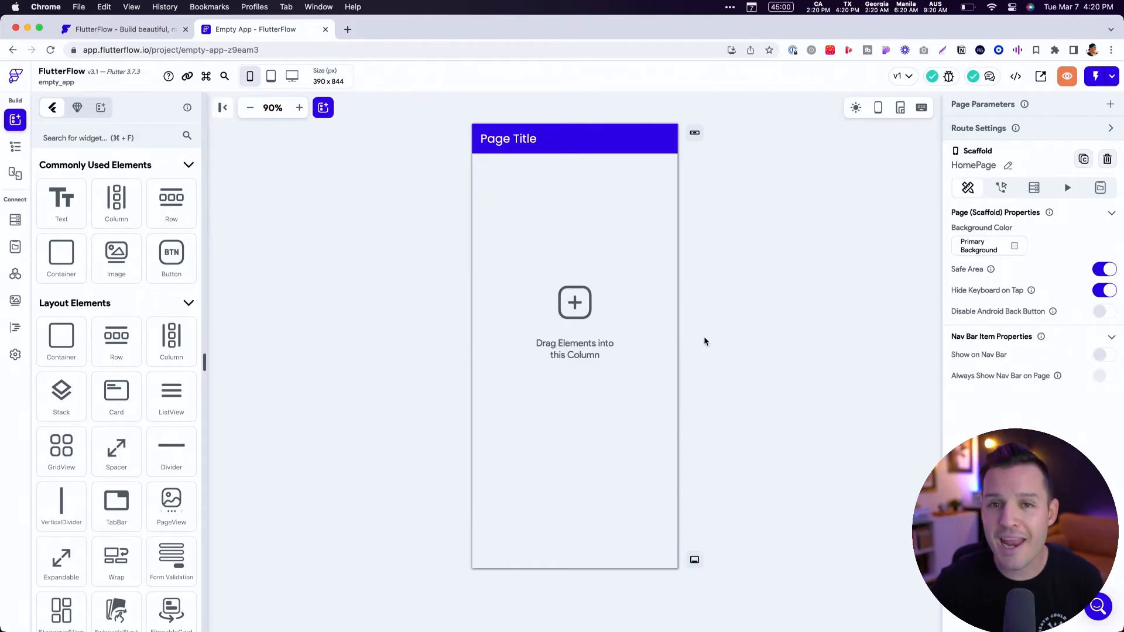
mouse_move(699, 345)
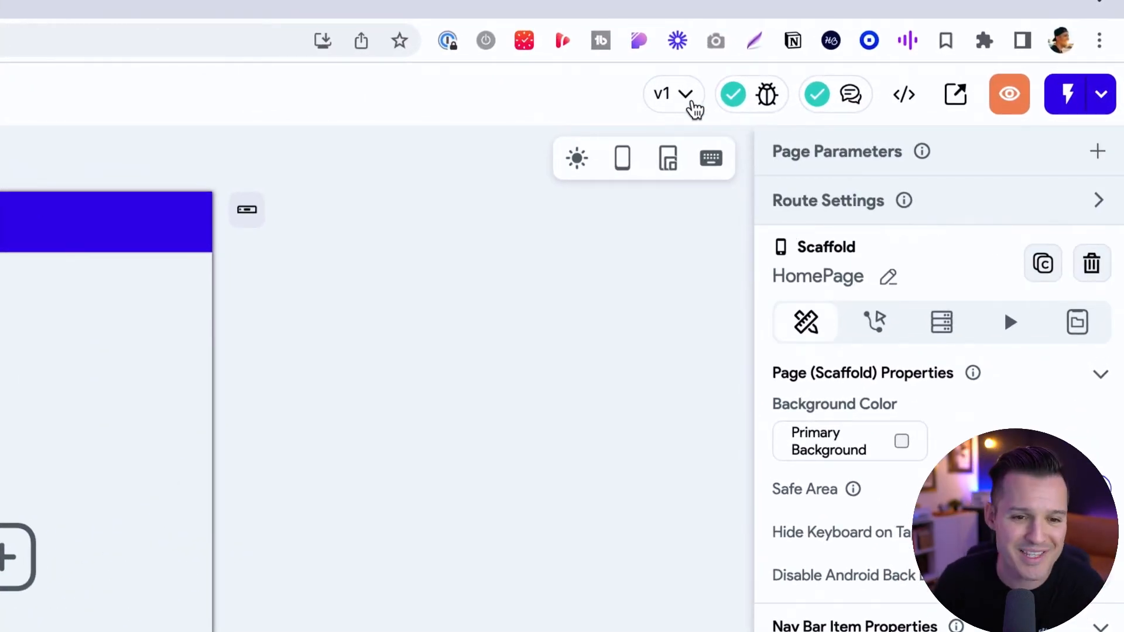
left_click(673, 94)
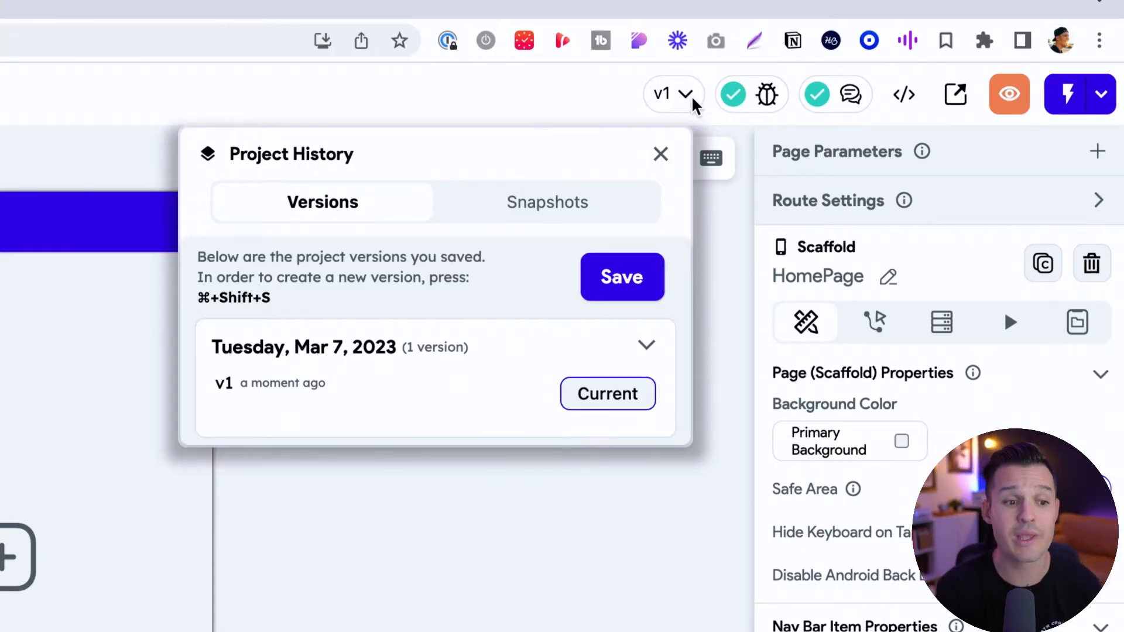
mouse_move(673, 100)
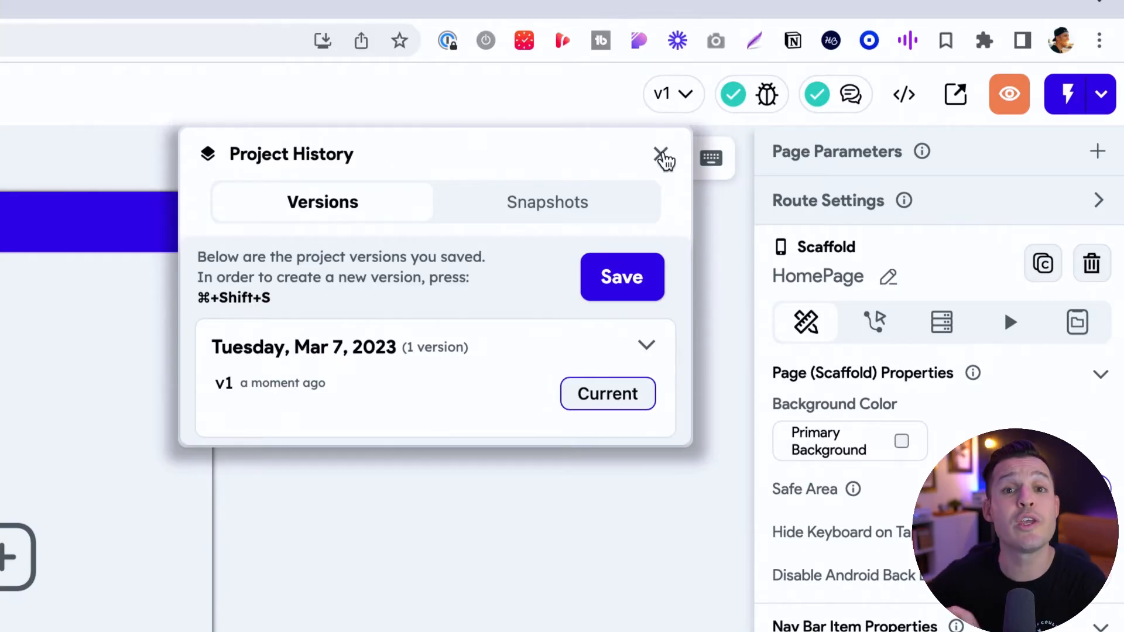
left_click(660, 157)
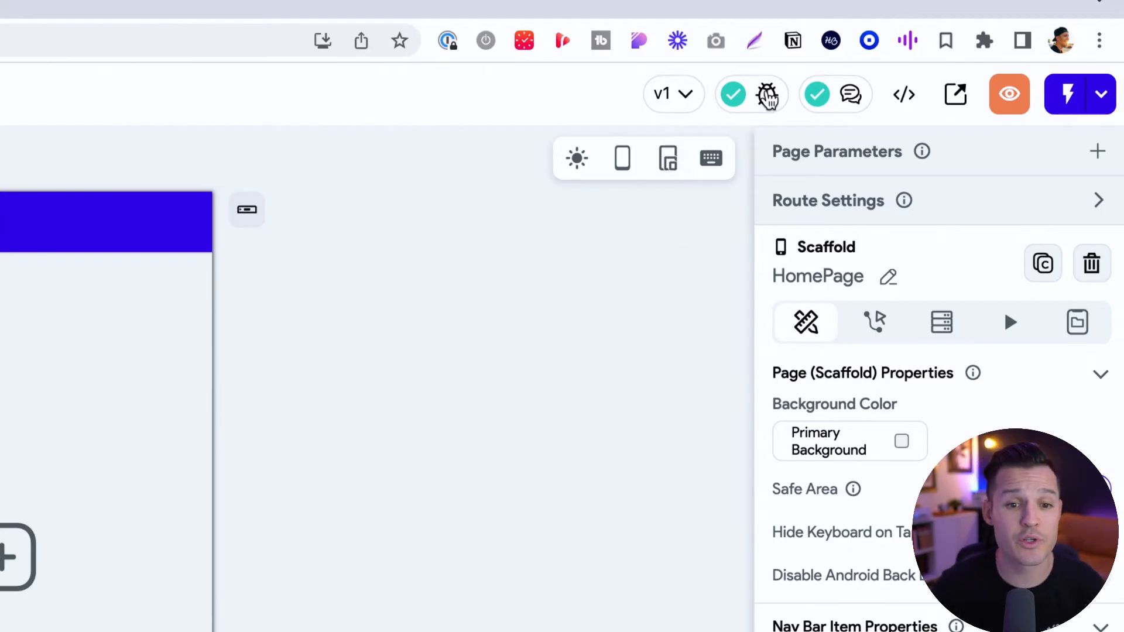
left_click(767, 93)
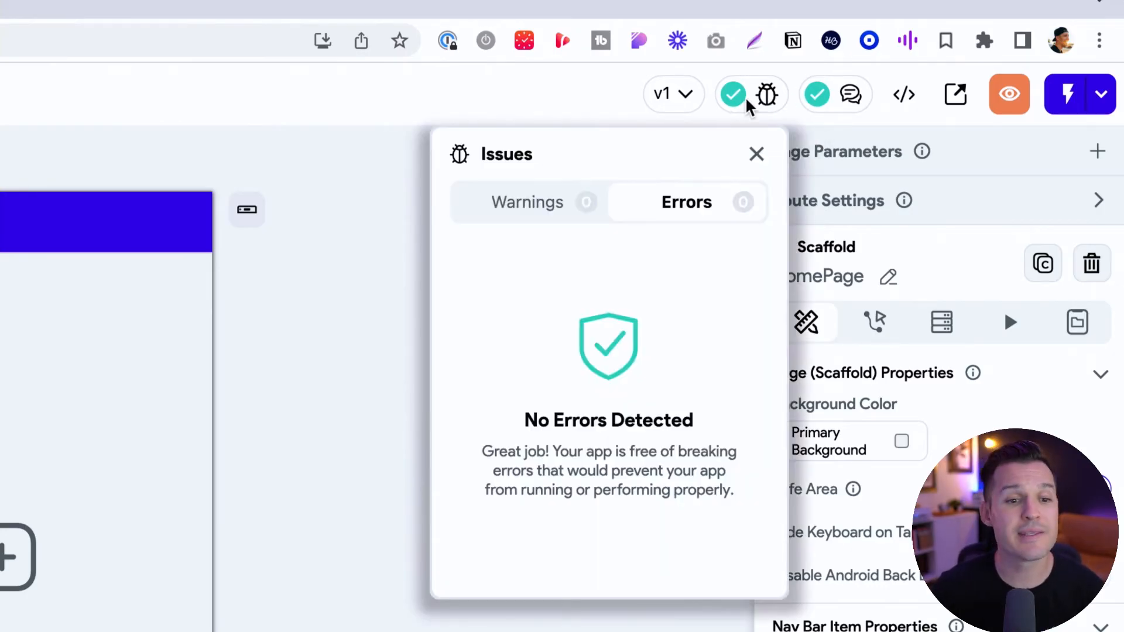
mouse_move(582, 247)
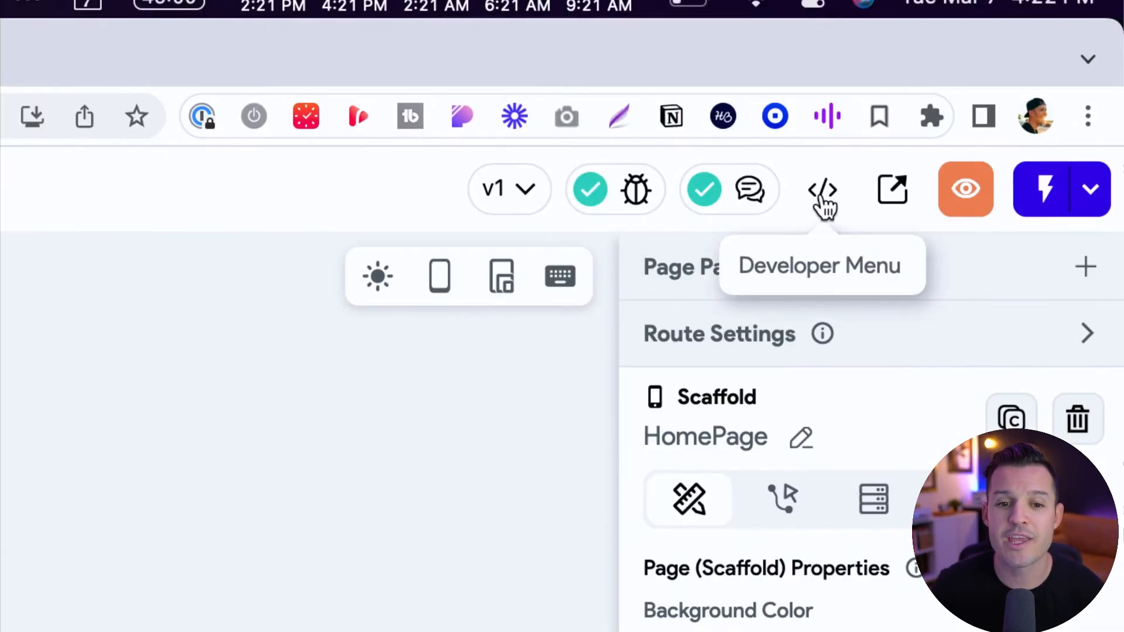
left_click(823, 189)
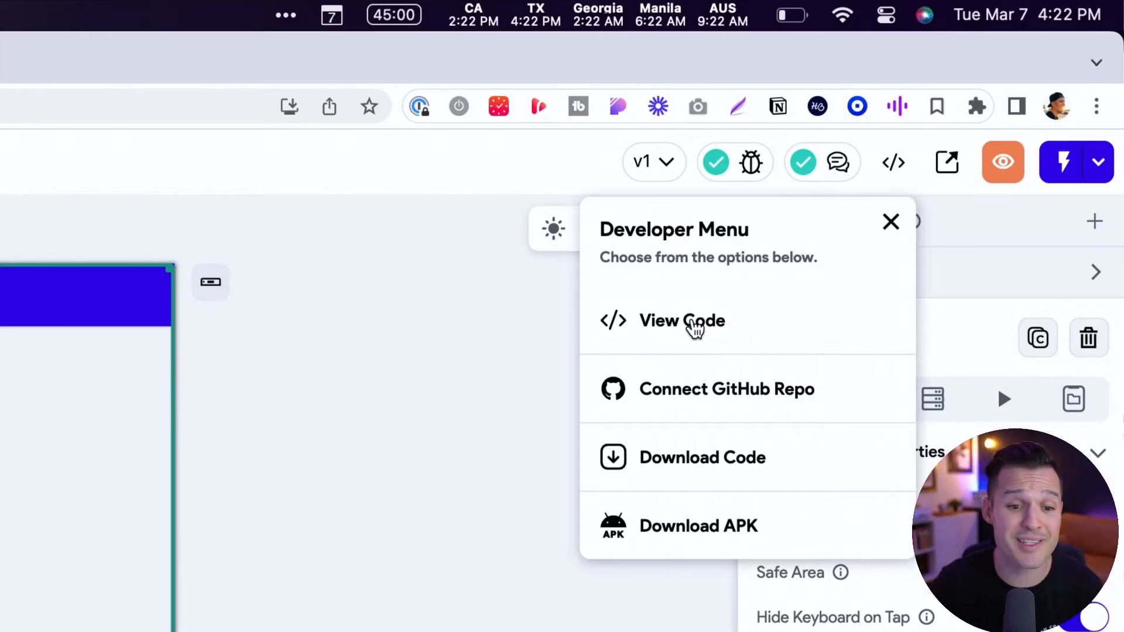
mouse_move(672, 394)
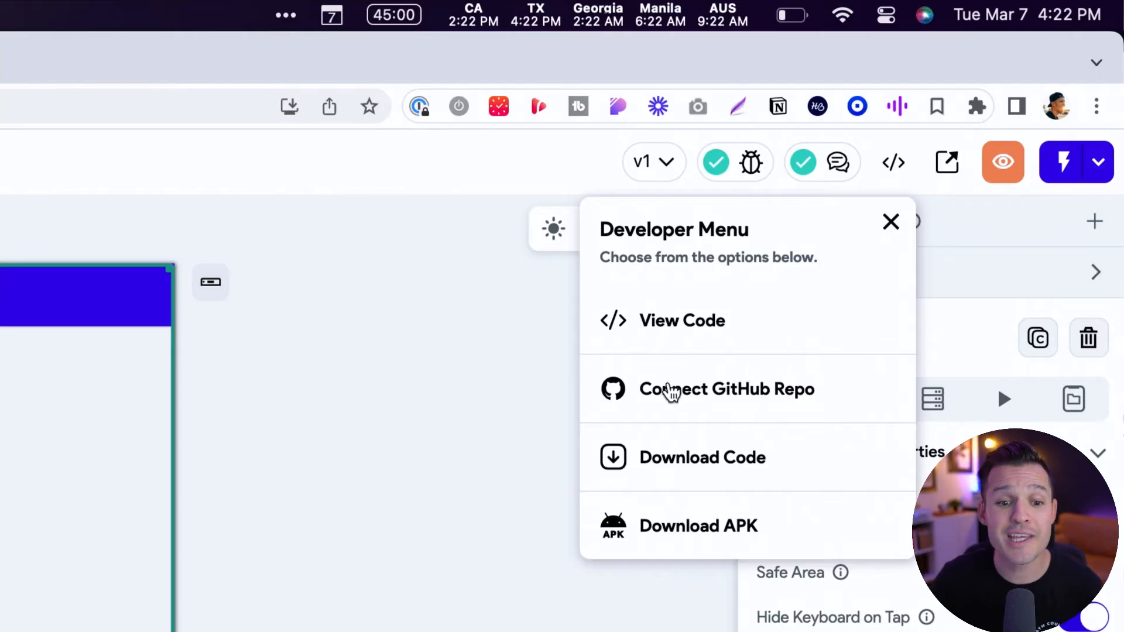
mouse_move(717, 415)
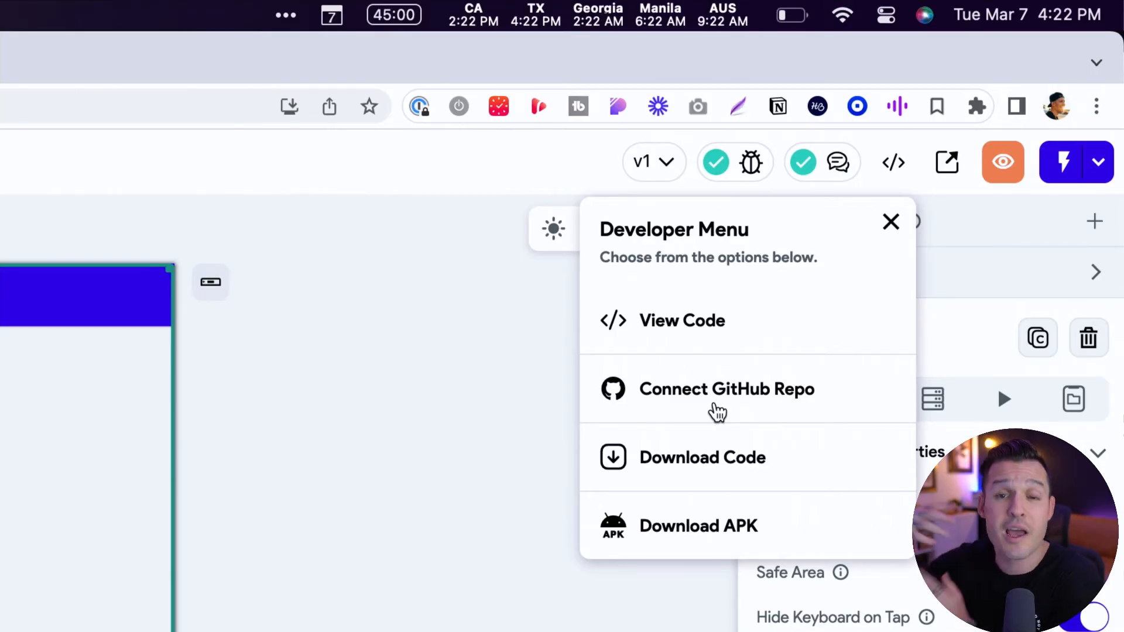
mouse_move(654, 469)
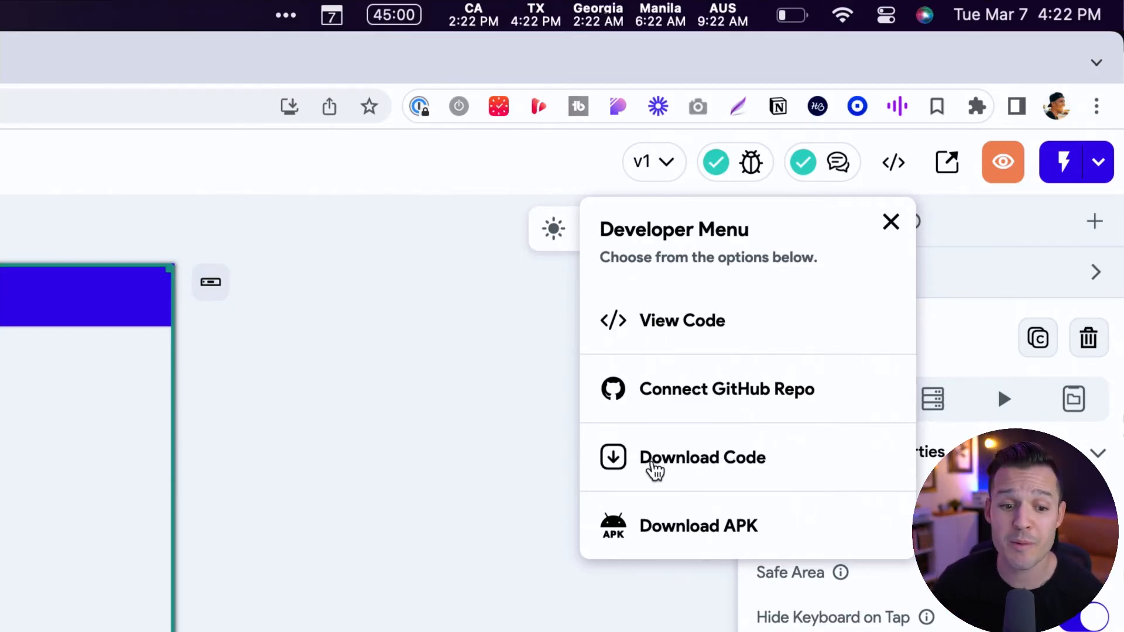
left_click(890, 223)
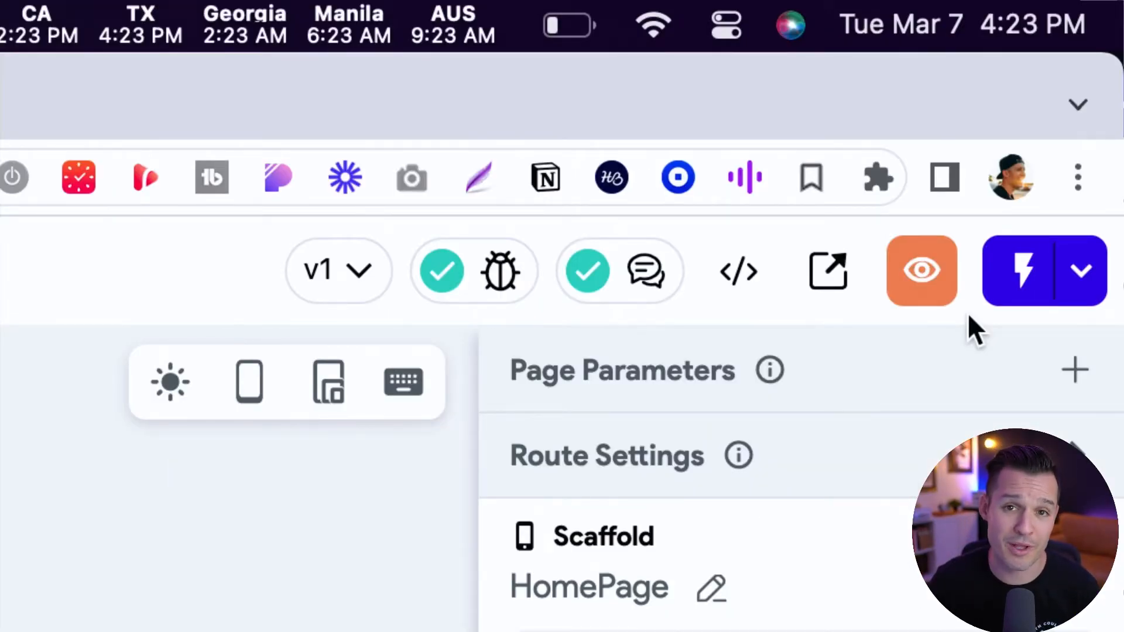
mouse_move(922, 270)
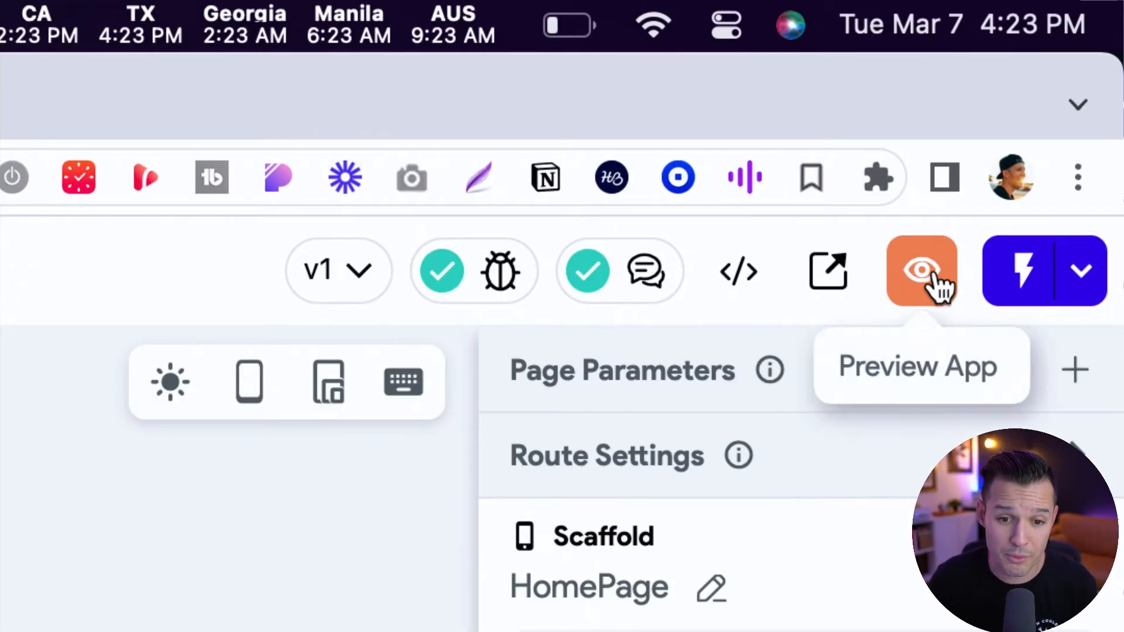
Step: Preview the Empty App and switch the device to iPad Pro 12.9"
left_click(920, 271)
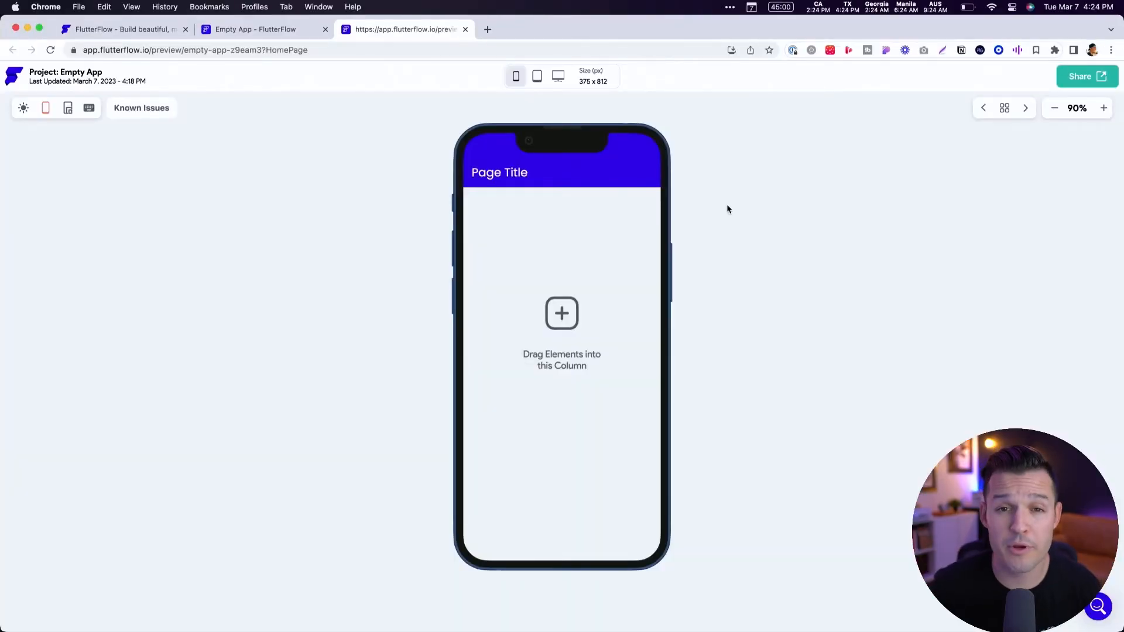
mouse_move(642, 213)
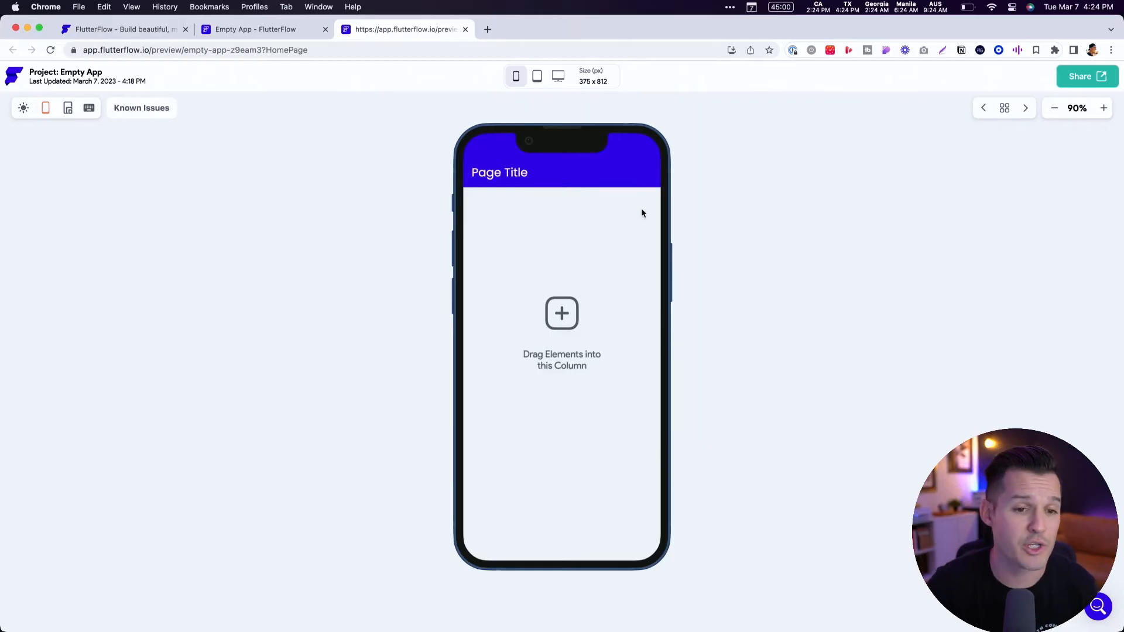
left_click(536, 77)
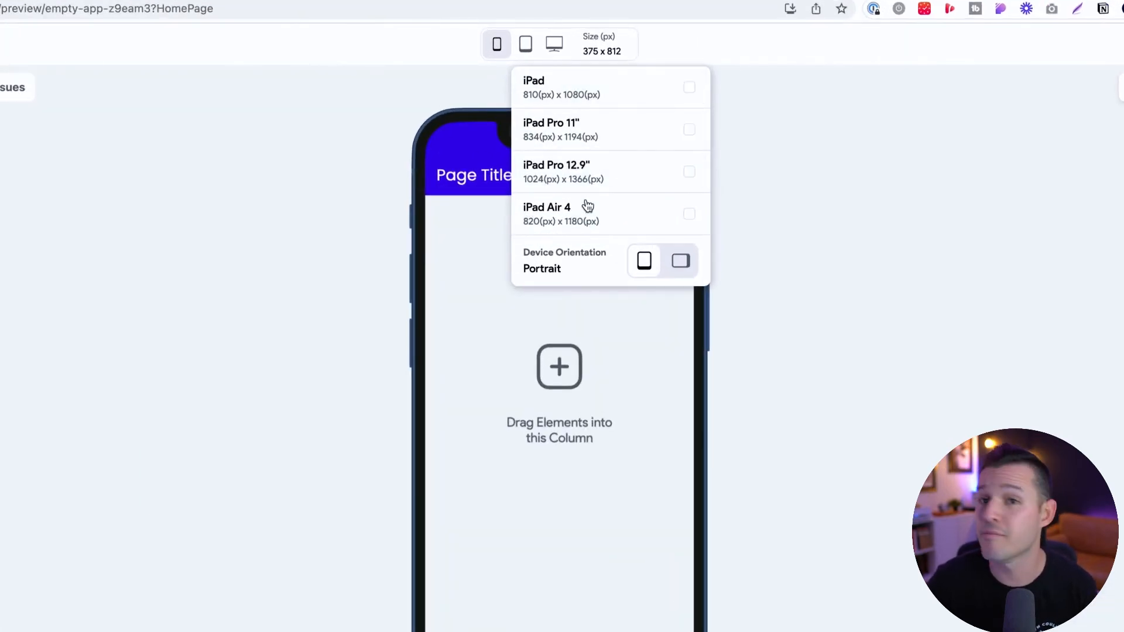
left_click(556, 171)
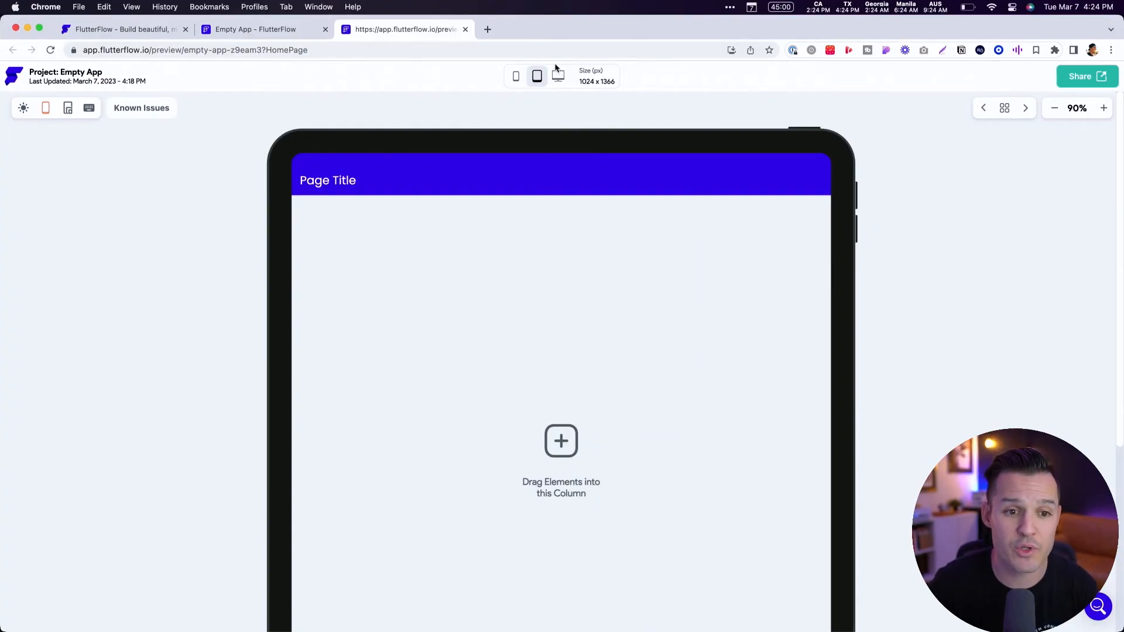
Step: Switch the preview to MacBook Pro 15" (1440 × 900), then return to the editor
left_click(558, 76)
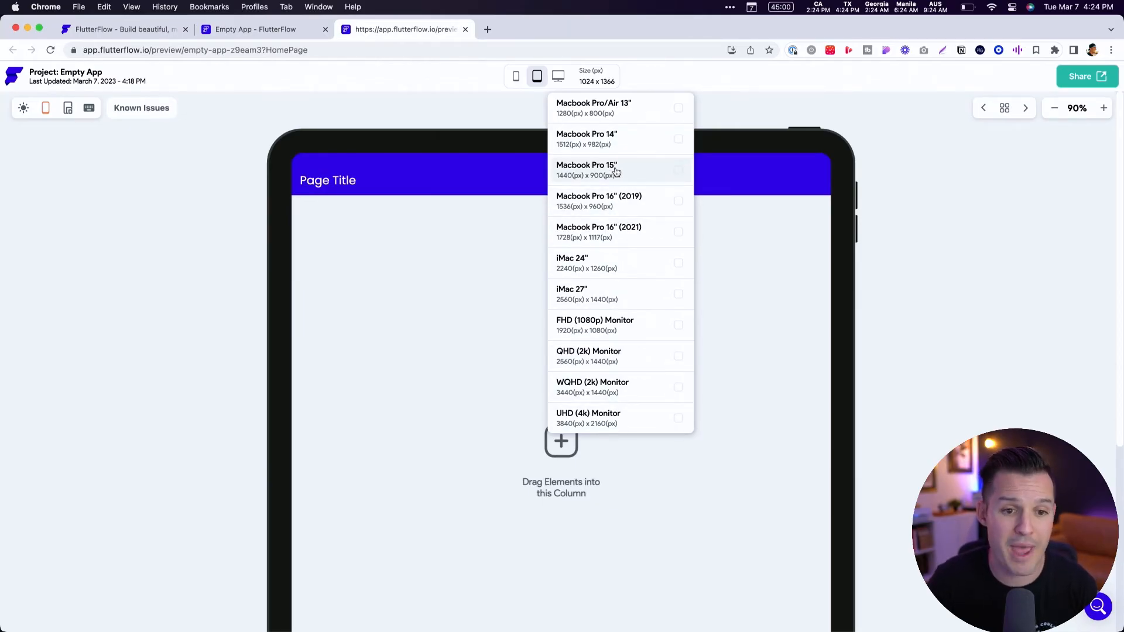
left_click(587, 169)
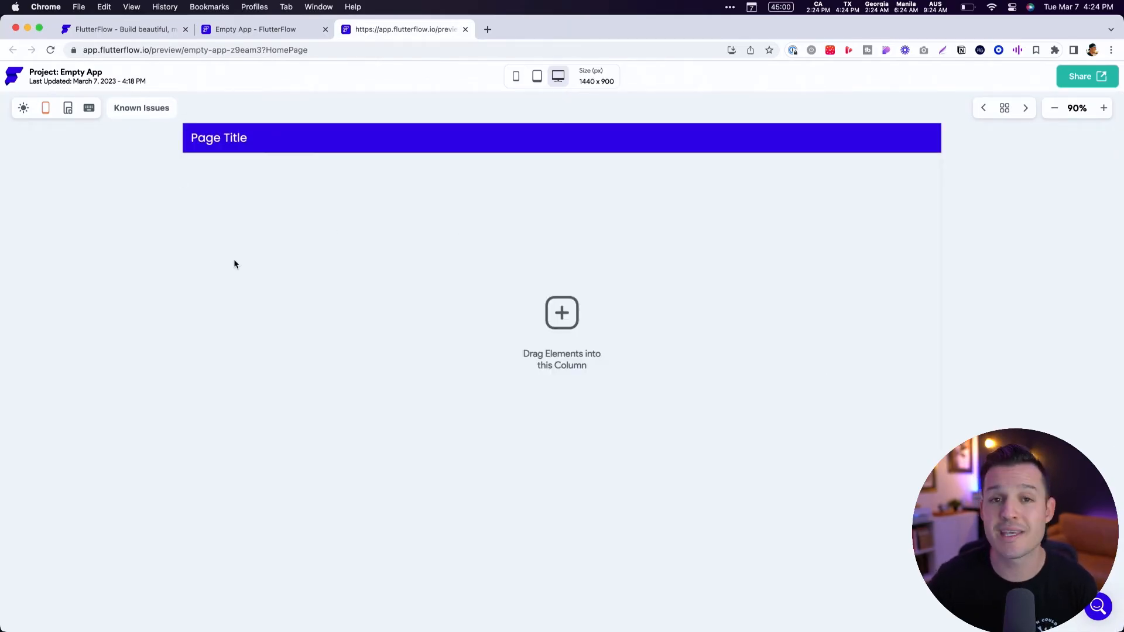
mouse_move(692, 449)
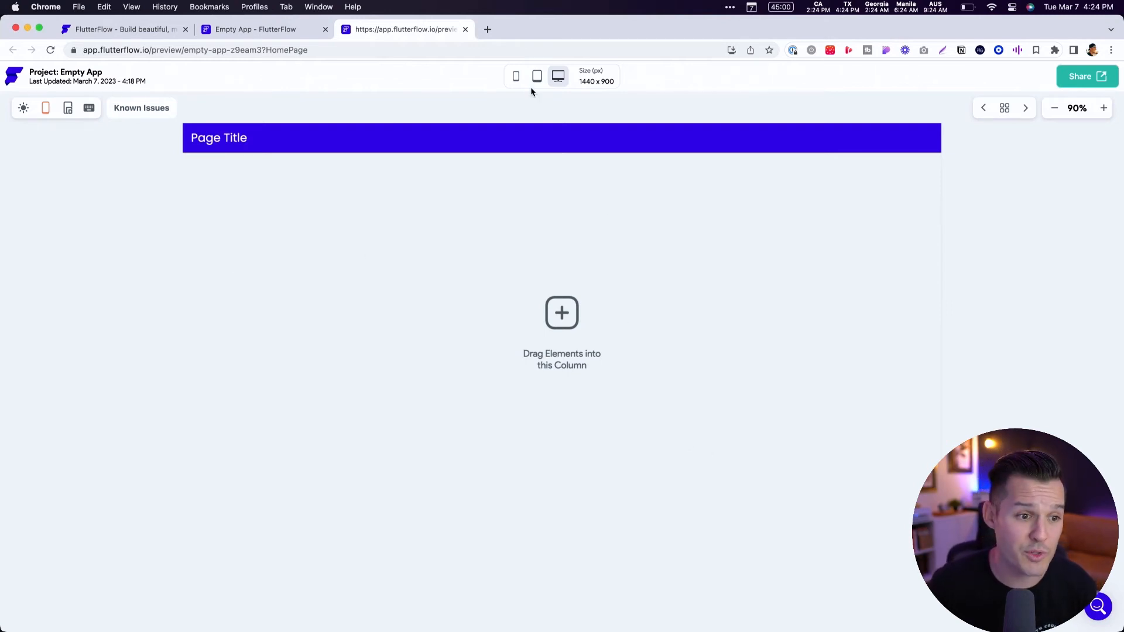
left_click(264, 29)
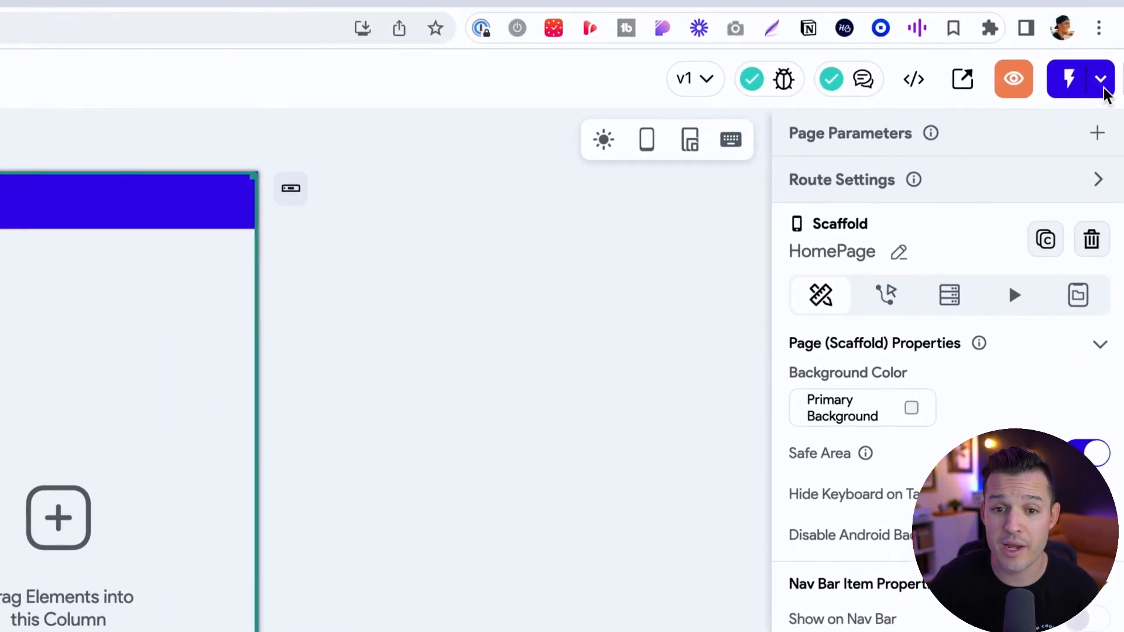
Step: Use the run and share menu to switch to the Elder project
left_click(1100, 79)
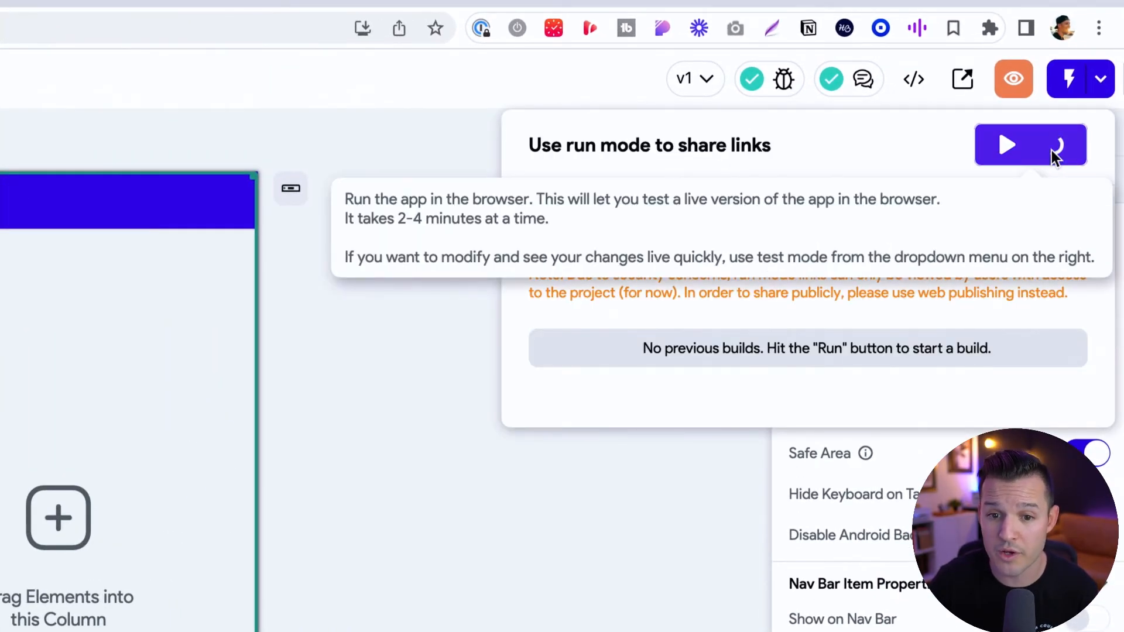
left_click(1006, 144)
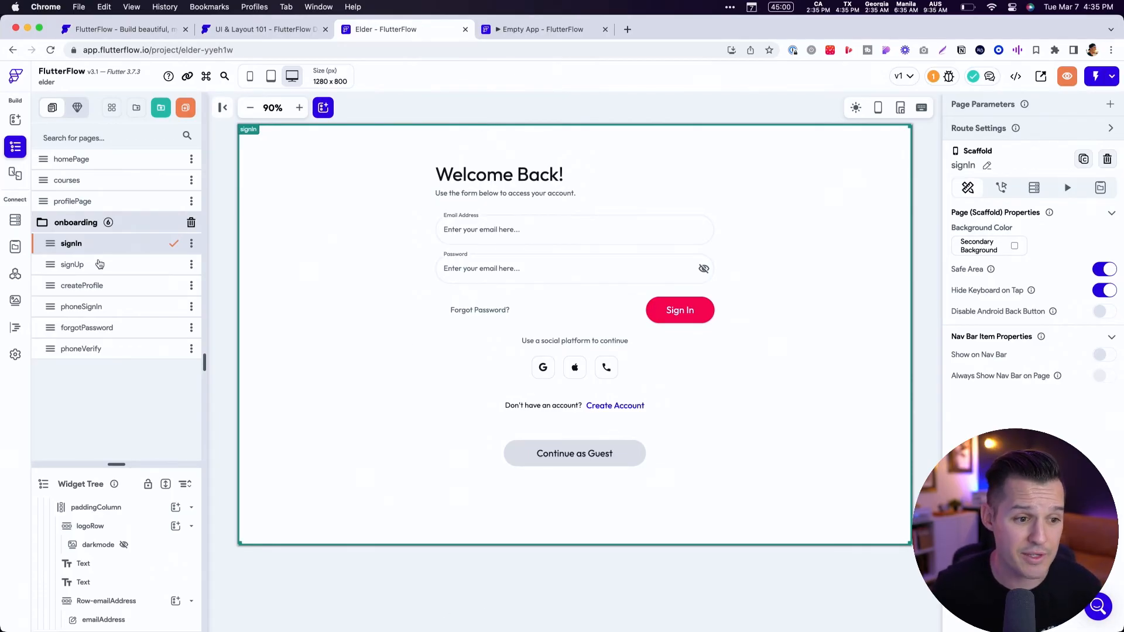
Step: Step through the signUp, phoneSignIn and forgotPassword onboarding pages on the canvas
left_click(73, 264)
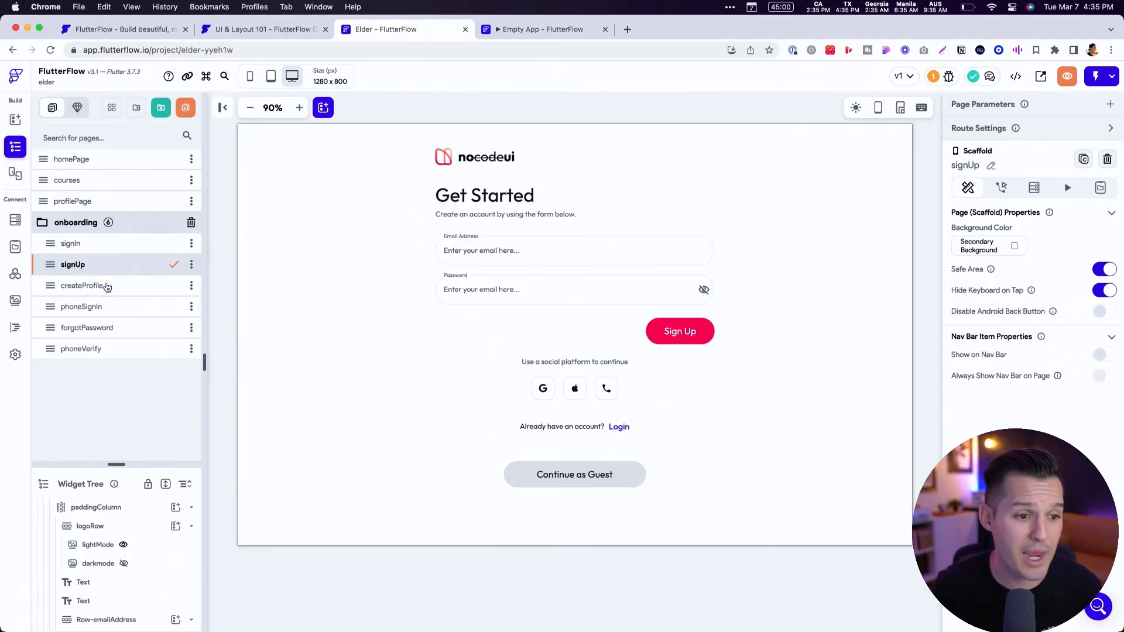
left_click(82, 307)
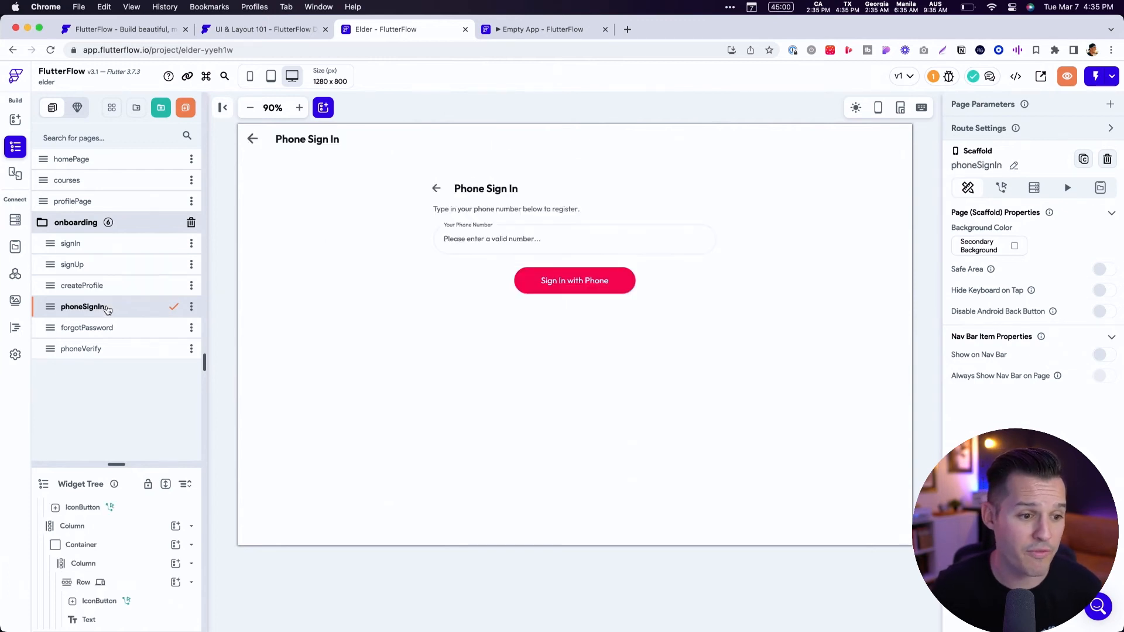
left_click(574, 239)
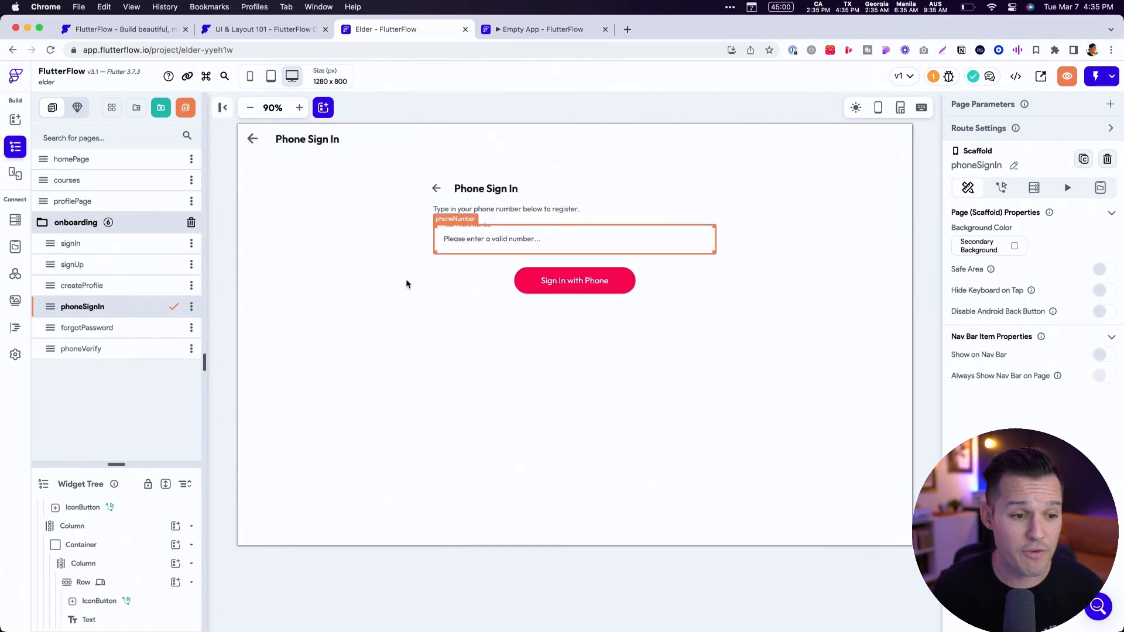
left_click(88, 328)
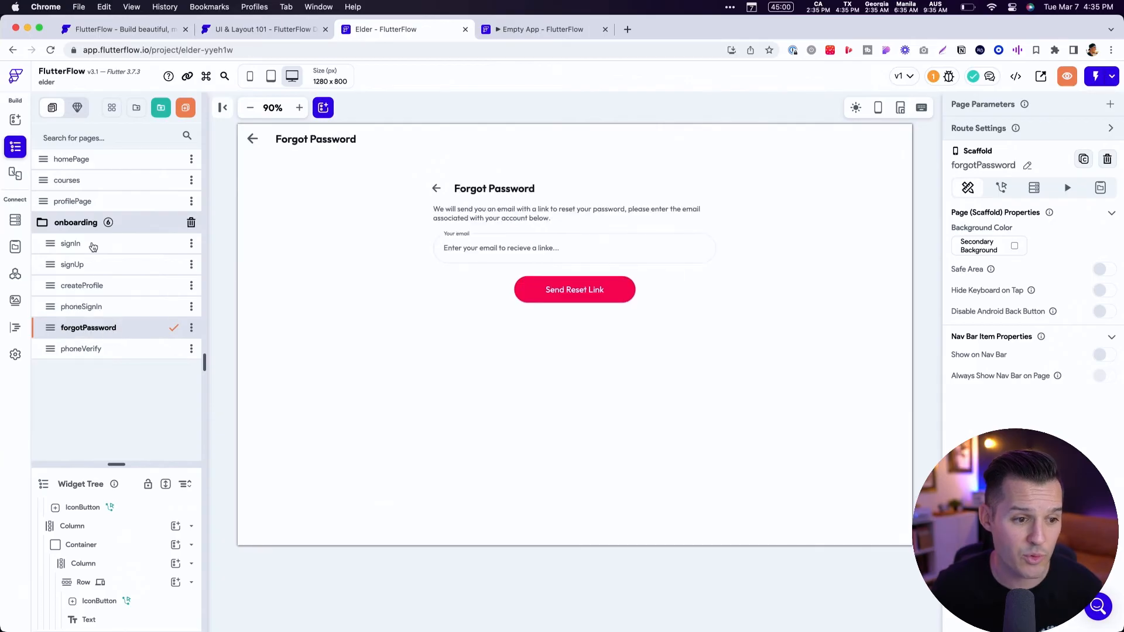
Step: View the homePage dashboard, courses and profilePage pages on the canvas
left_click(72, 159)
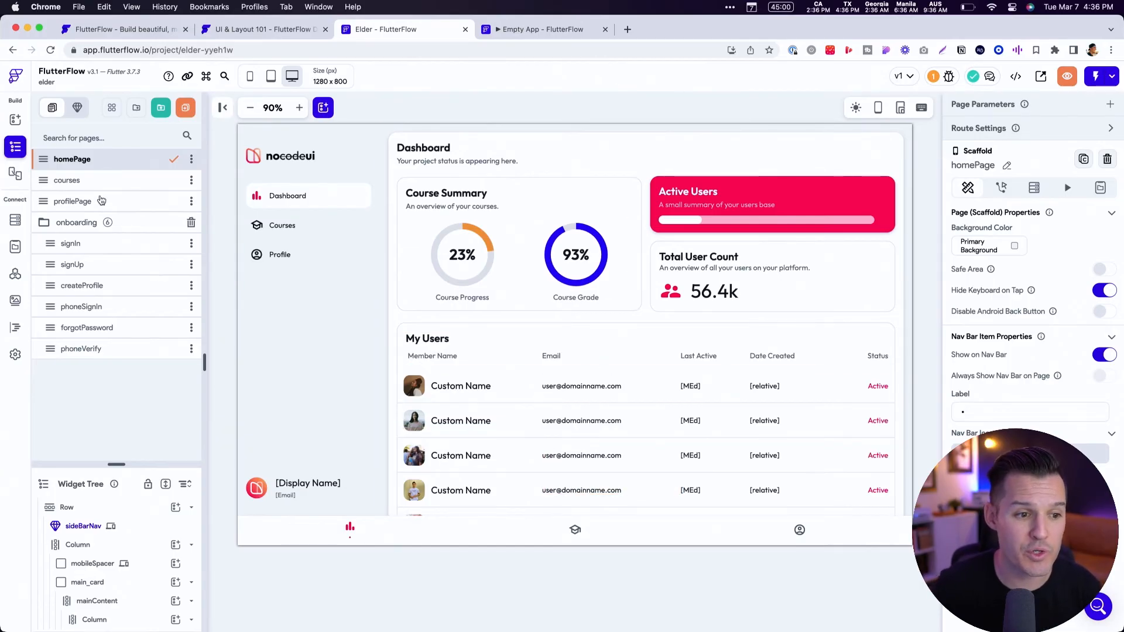
left_click(67, 179)
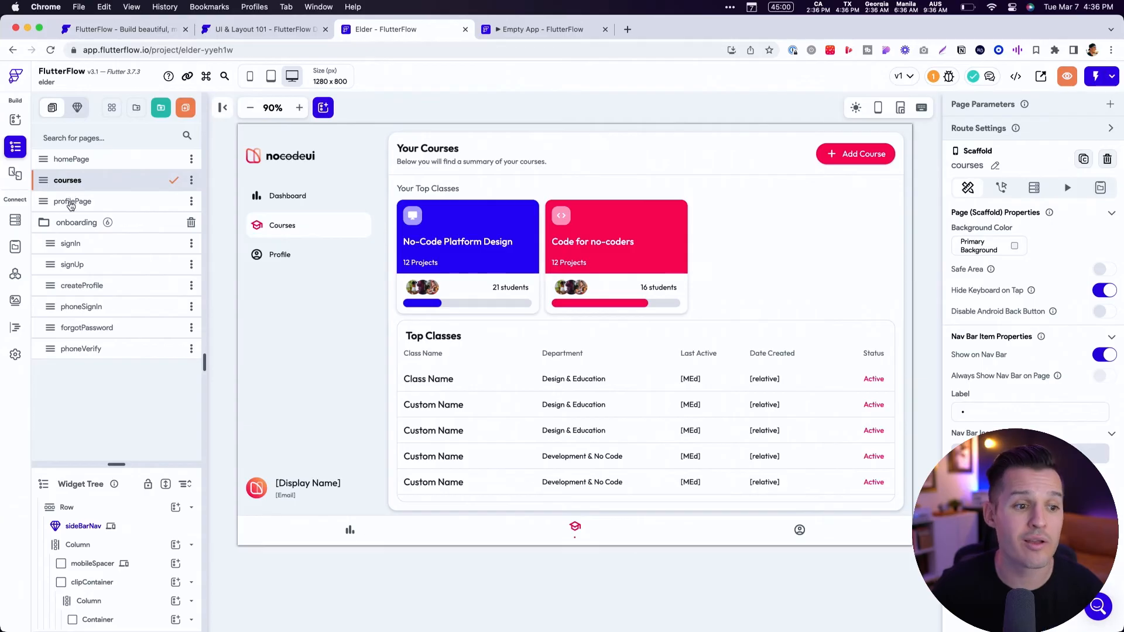
left_click(73, 202)
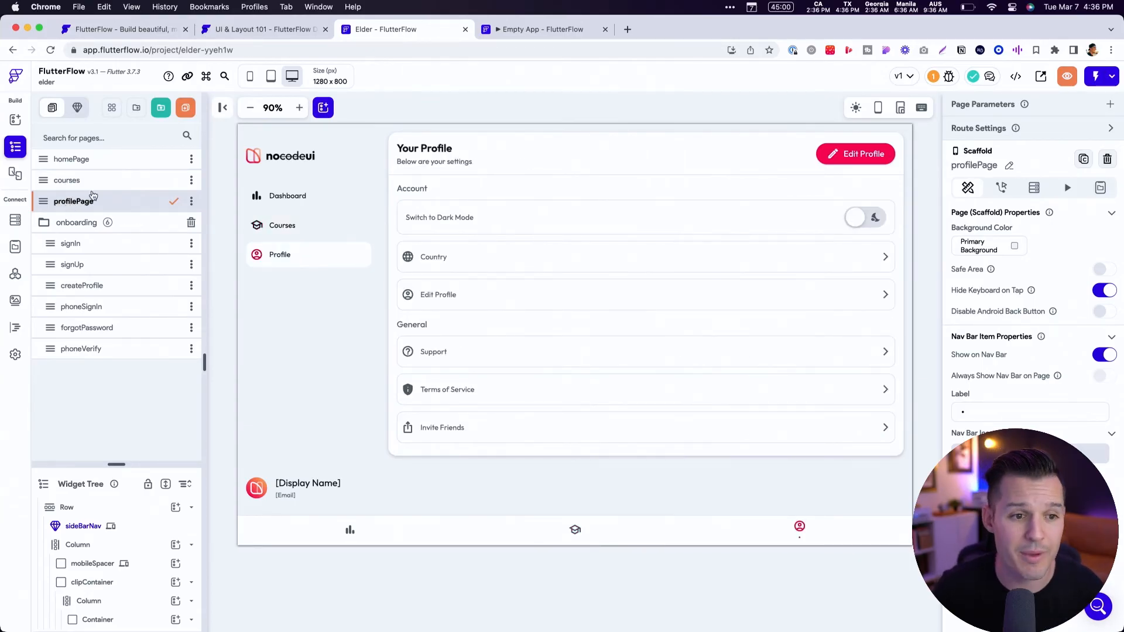
Step: Switch the canvas to iPad size and launch the app preview
left_click(270, 77)
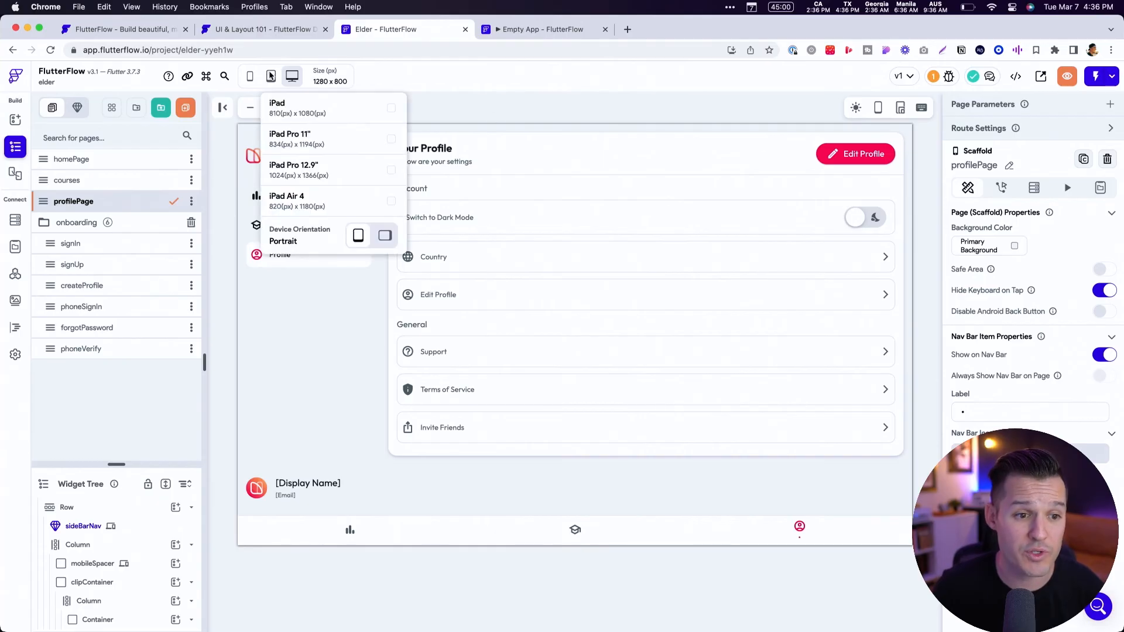
left_click(250, 77)
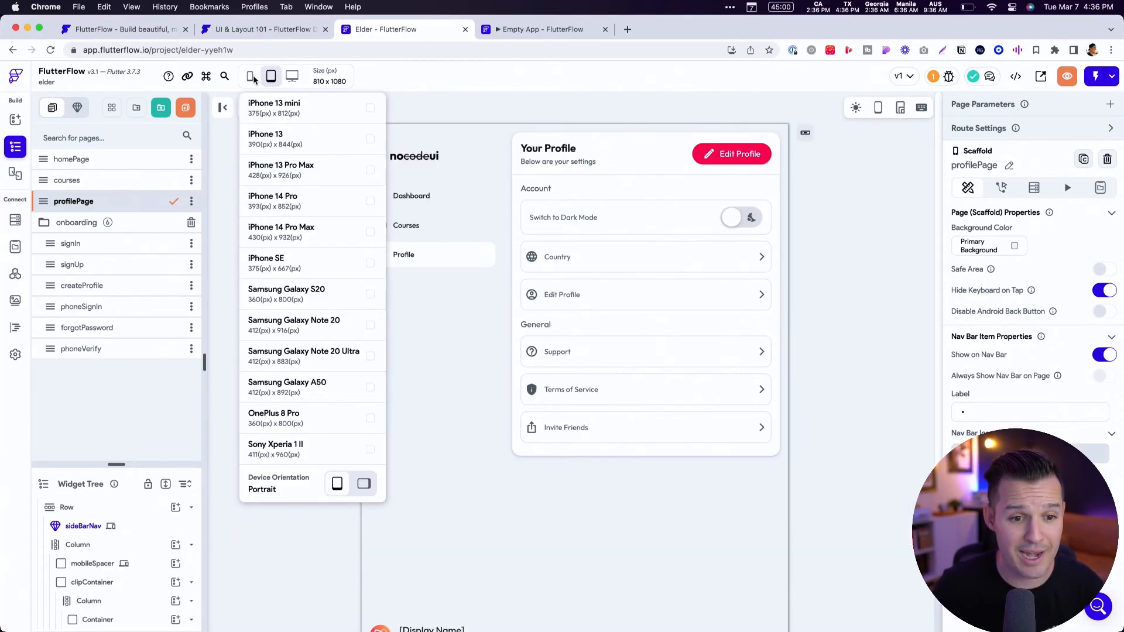
left_click(274, 108)
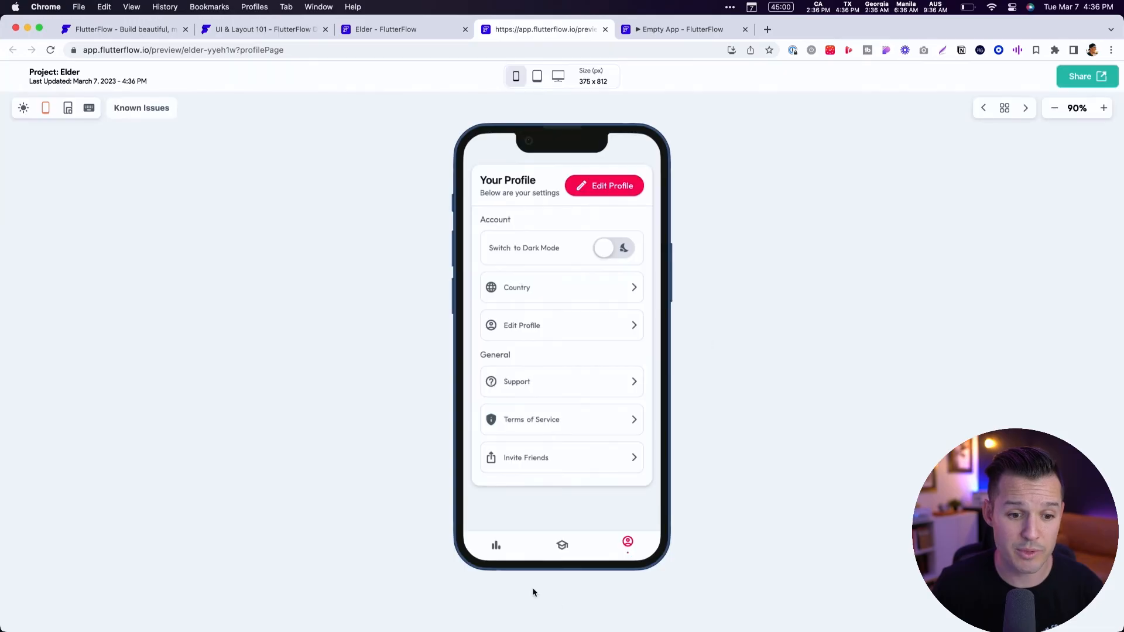
Step: Navigate the preview to Dashboard then Courses and view it at 1280 × 800 desktop size
left_click(495, 545)
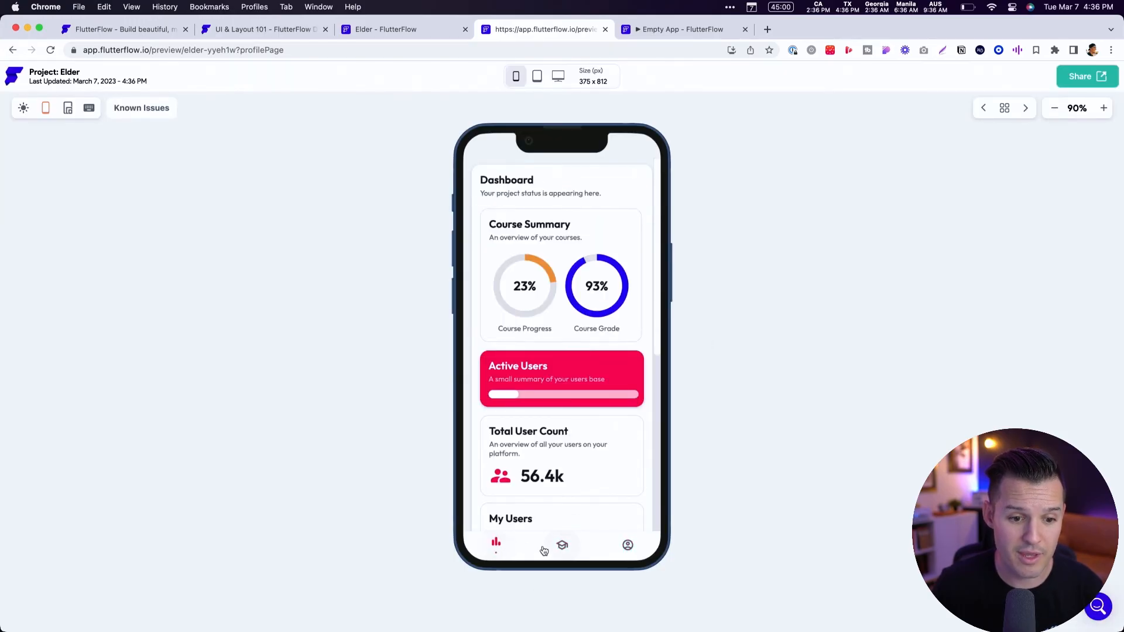
left_click(562, 545)
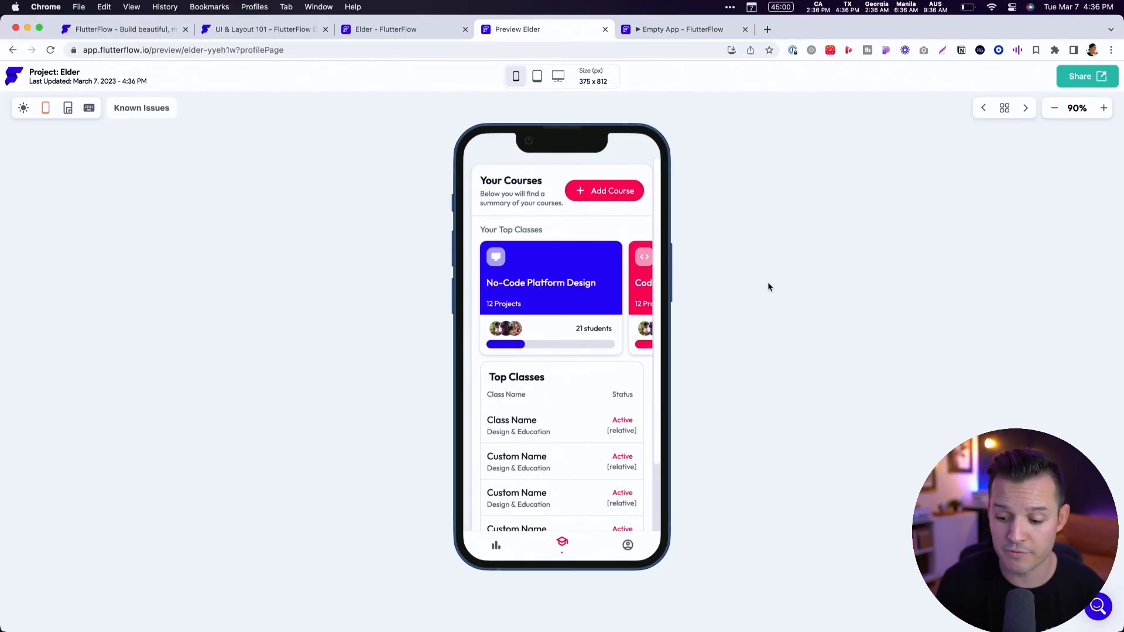
left_click(558, 76)
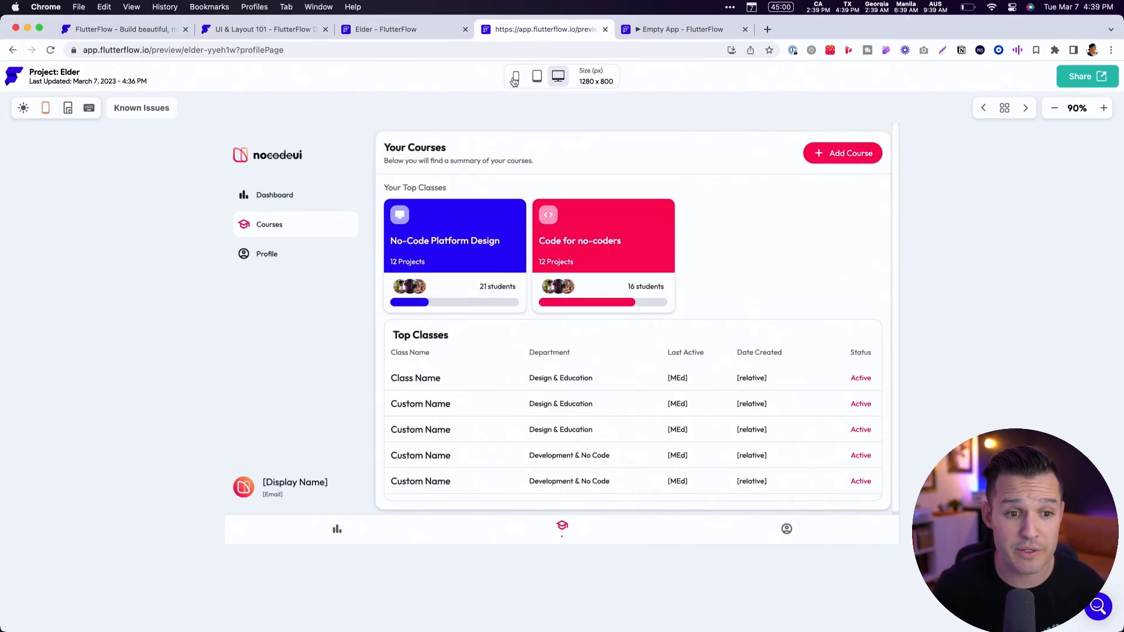
Step: Return the preview to phone size with the on-screen keyboard, trying dark mode then light
left_click(515, 77)
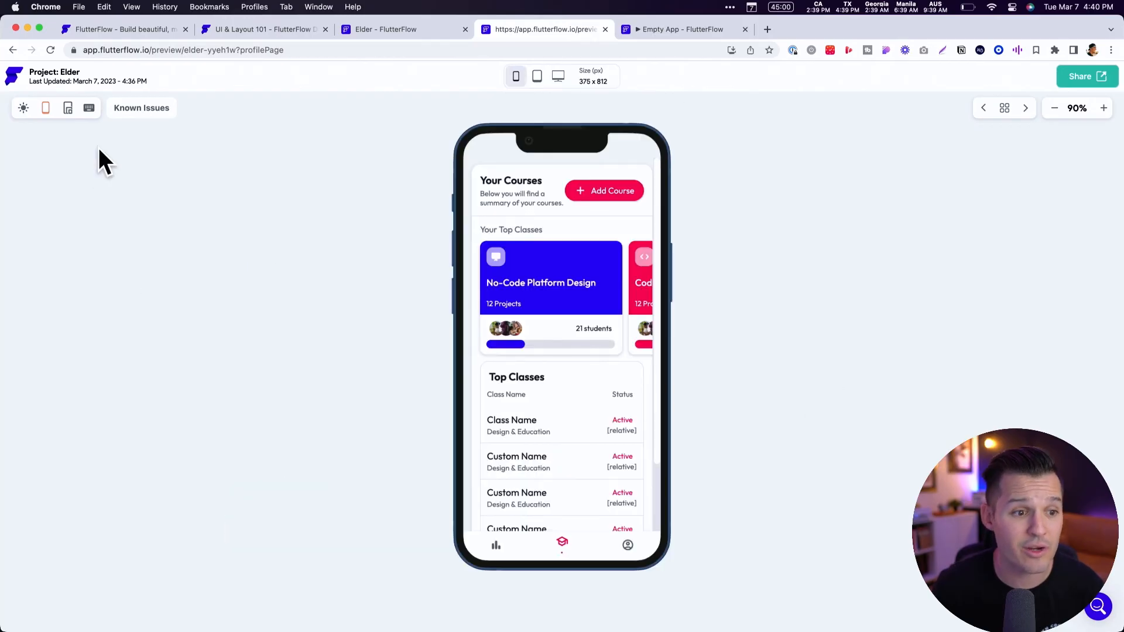
left_click(89, 108)
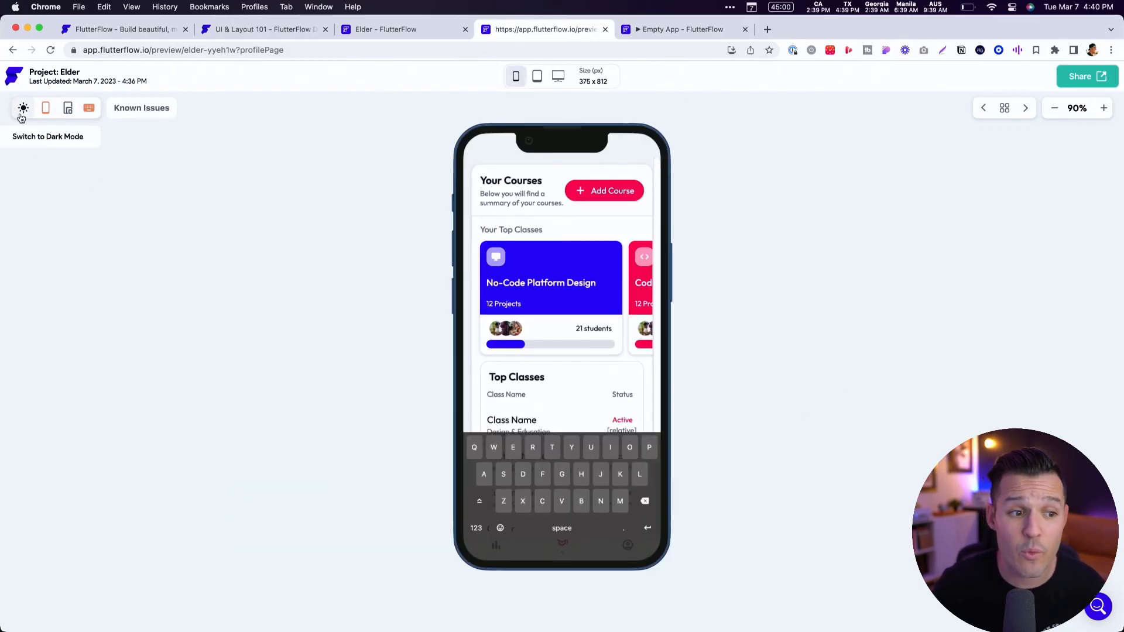
left_click(23, 108)
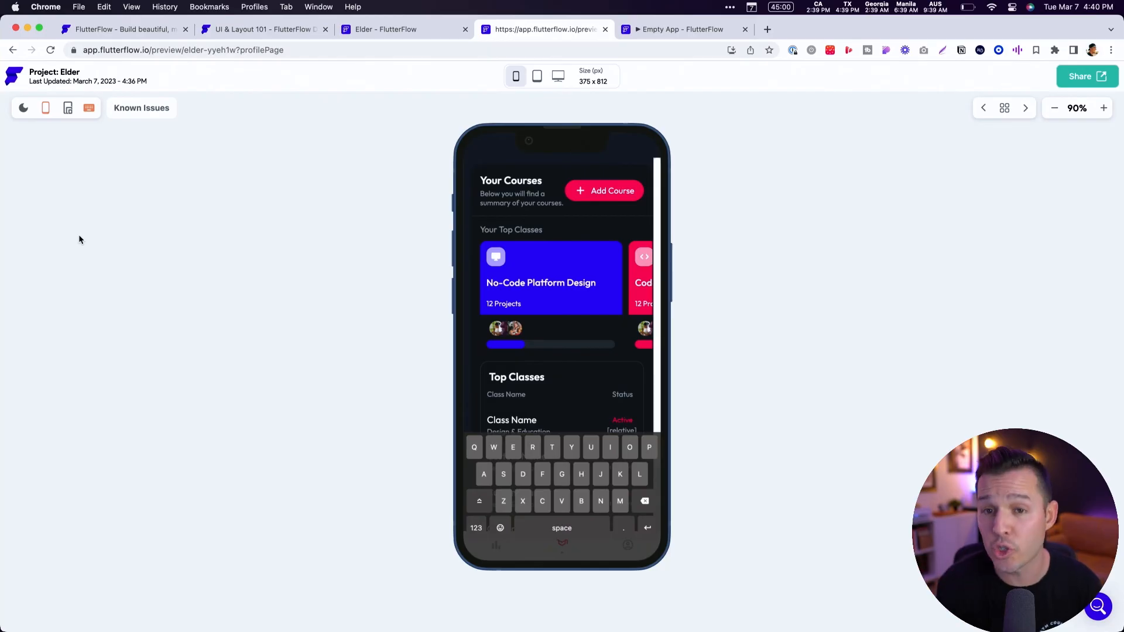
left_click(23, 108)
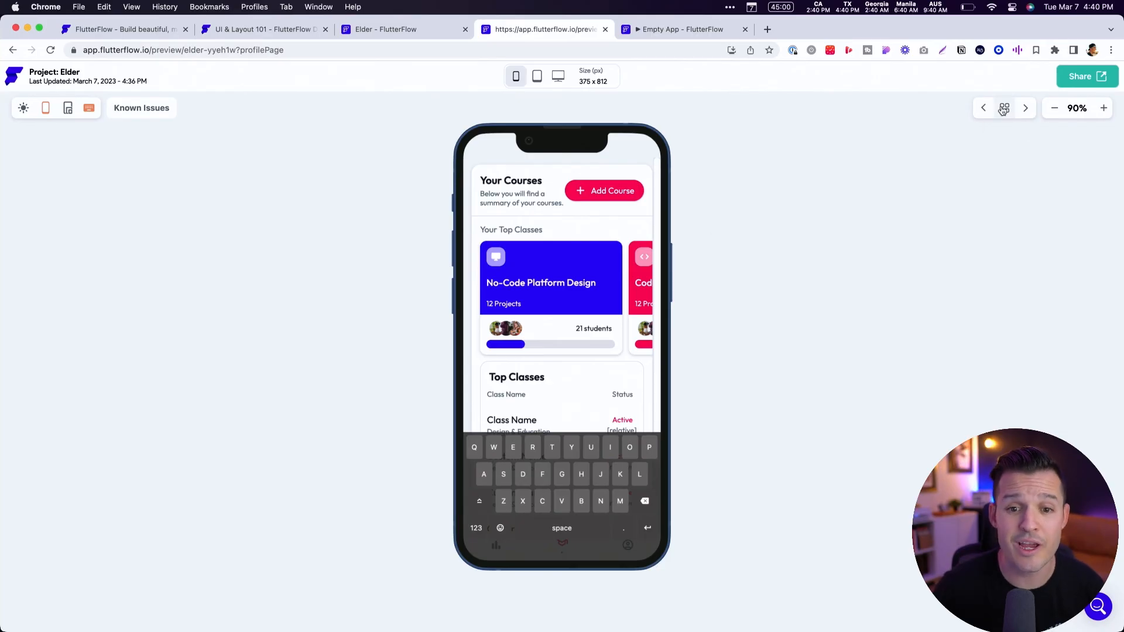
Step: View the overview grid of all app pages and close it again
left_click(1003, 108)
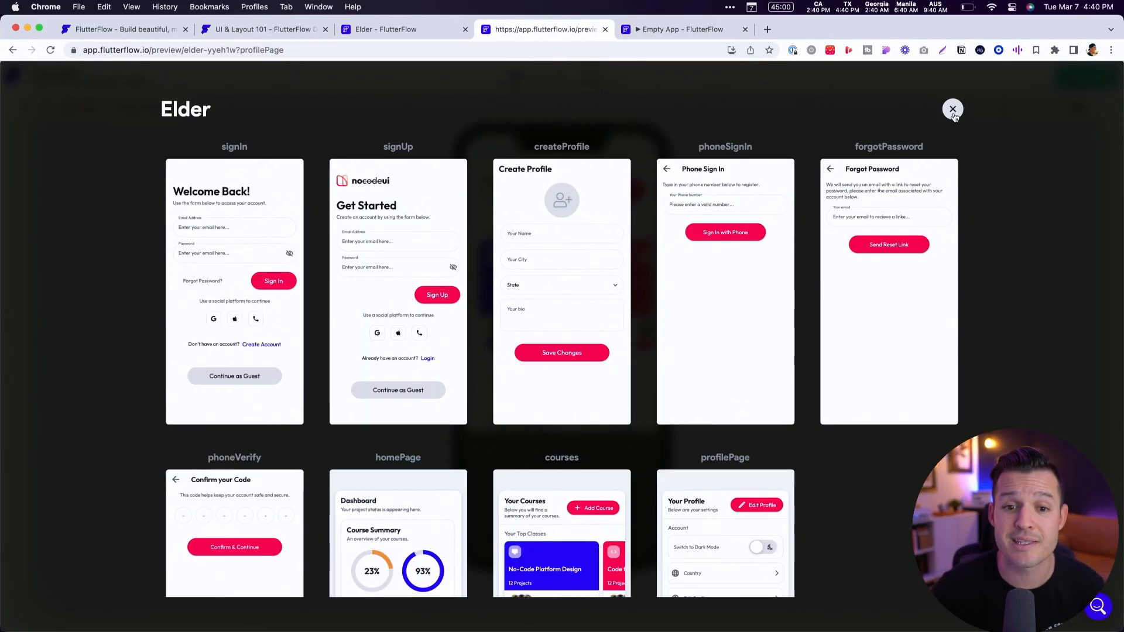
left_click(952, 109)
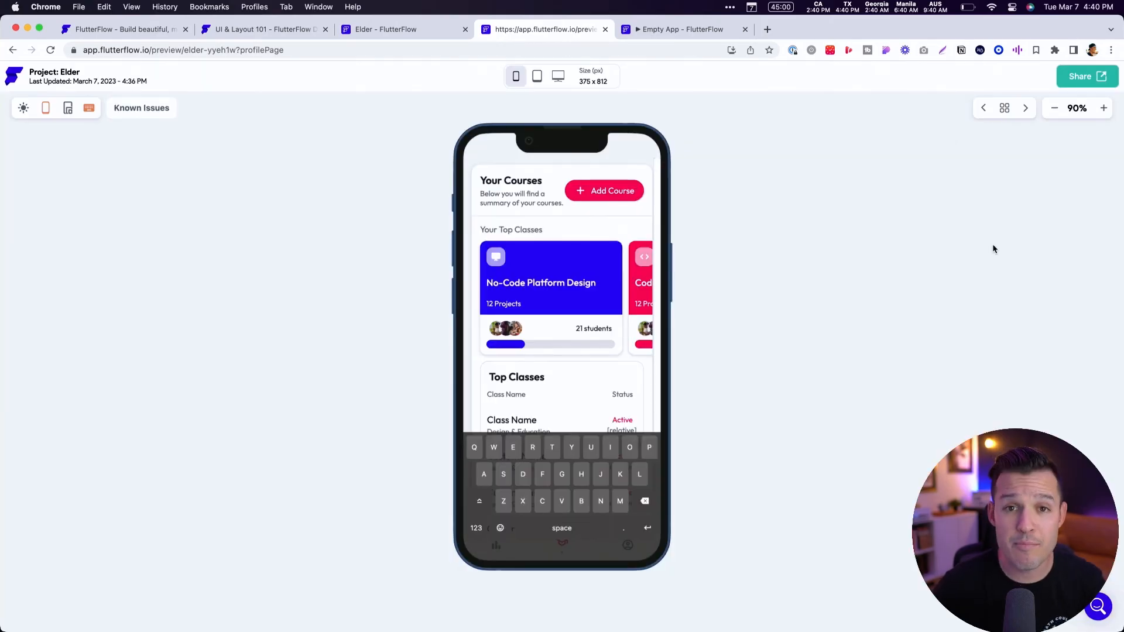